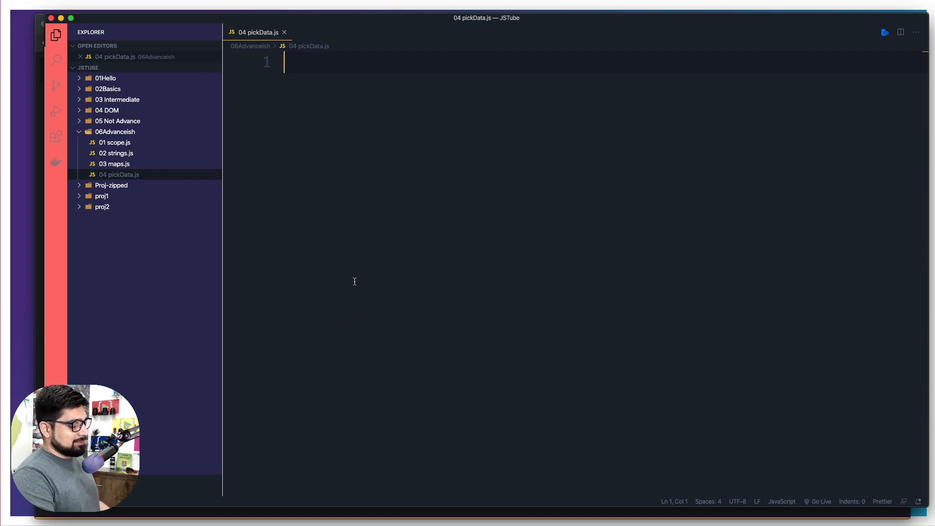
- Declare const name = ["hitesh", 3, "admin"] in pickData.js
text(cosn)
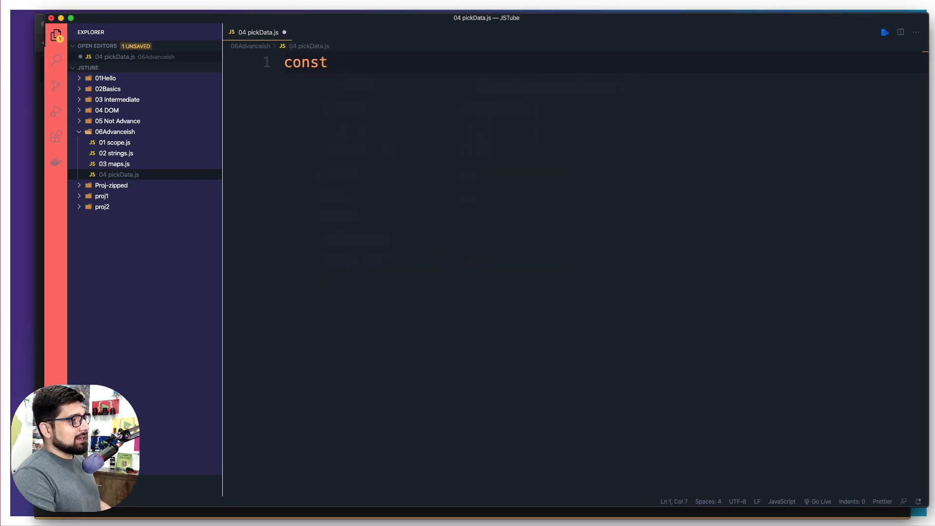
text(name)
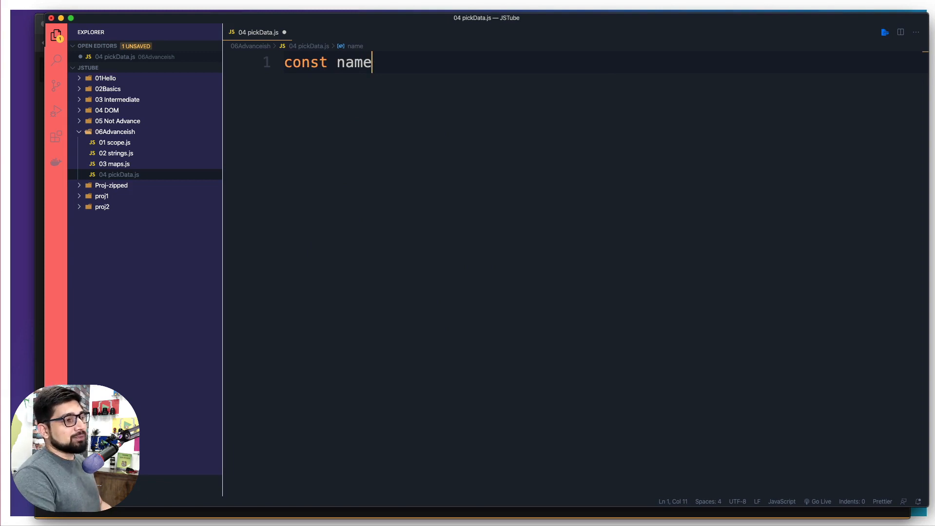
text(= [])
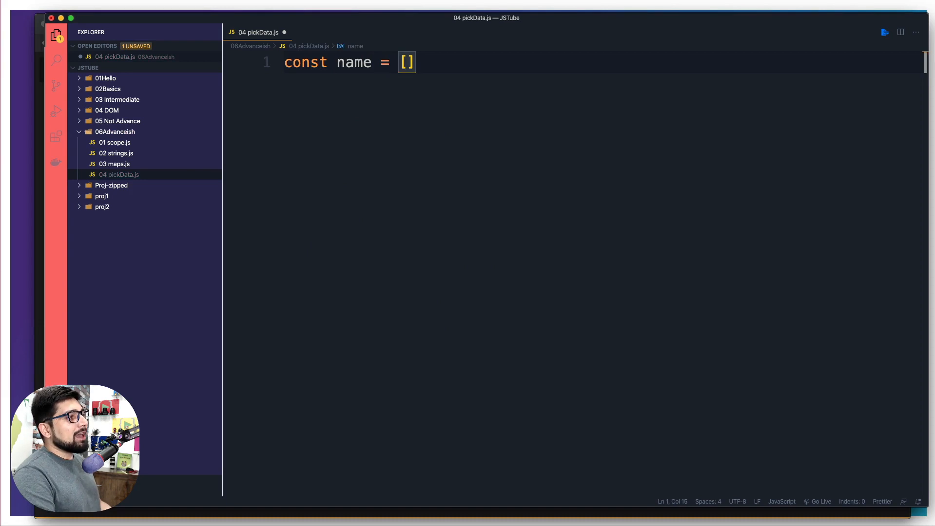
text("")
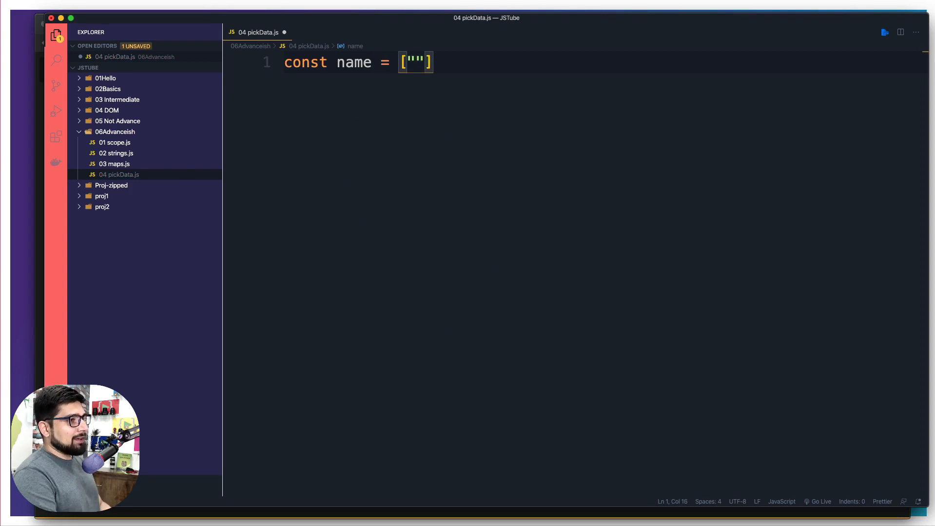
text(hites)
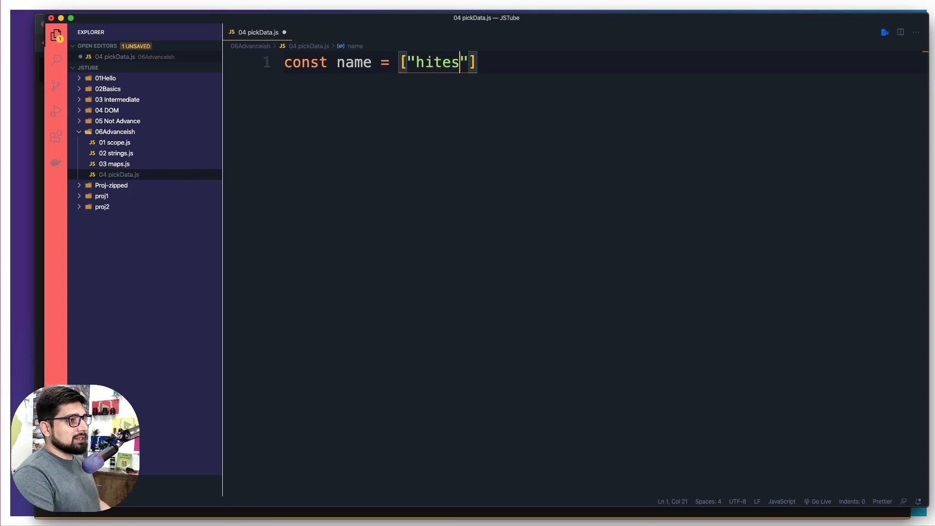
text(h)
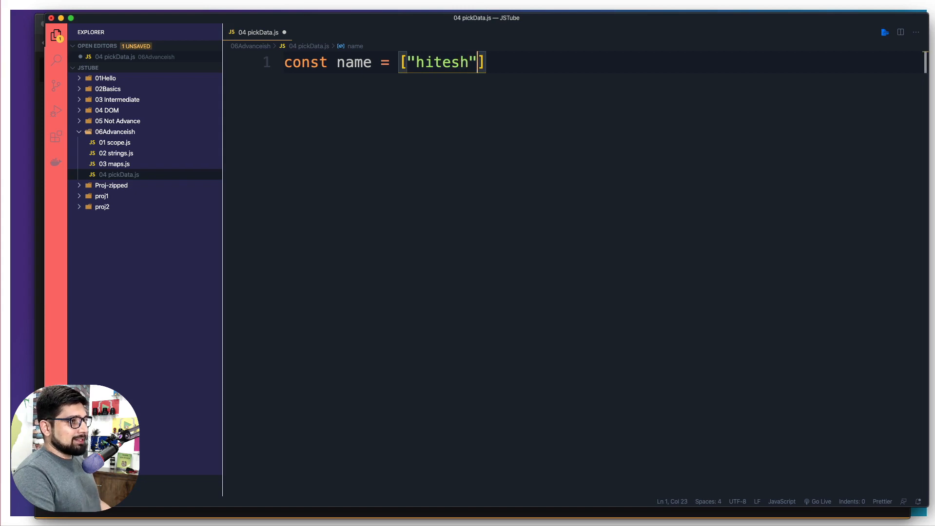
text(, 3)
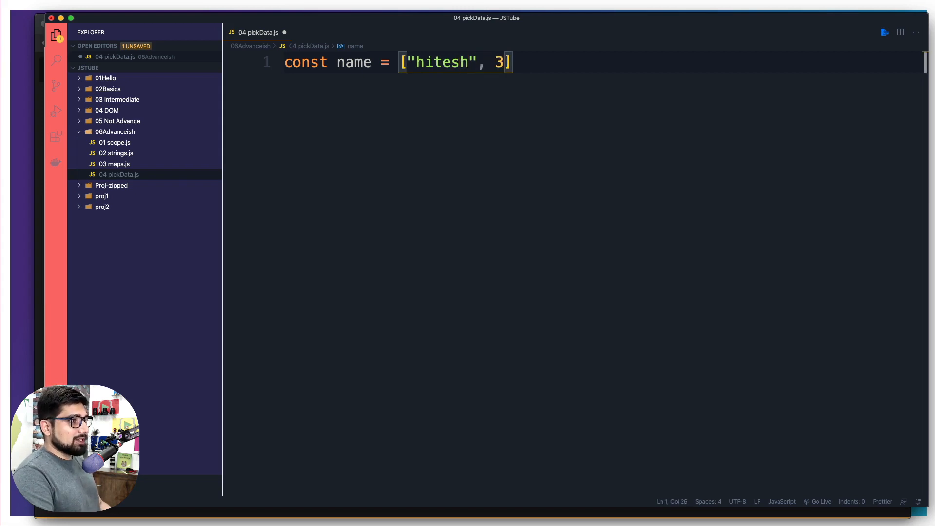
text(, "adm")
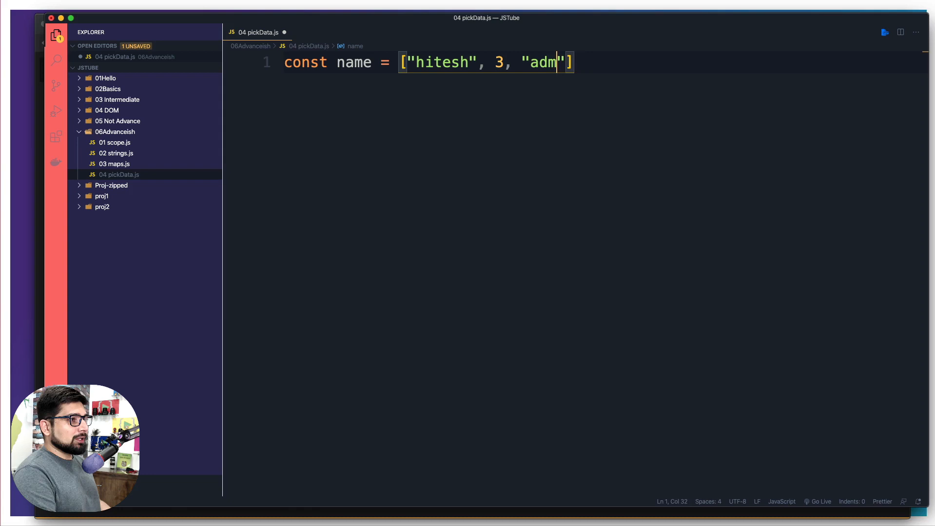
text(in)
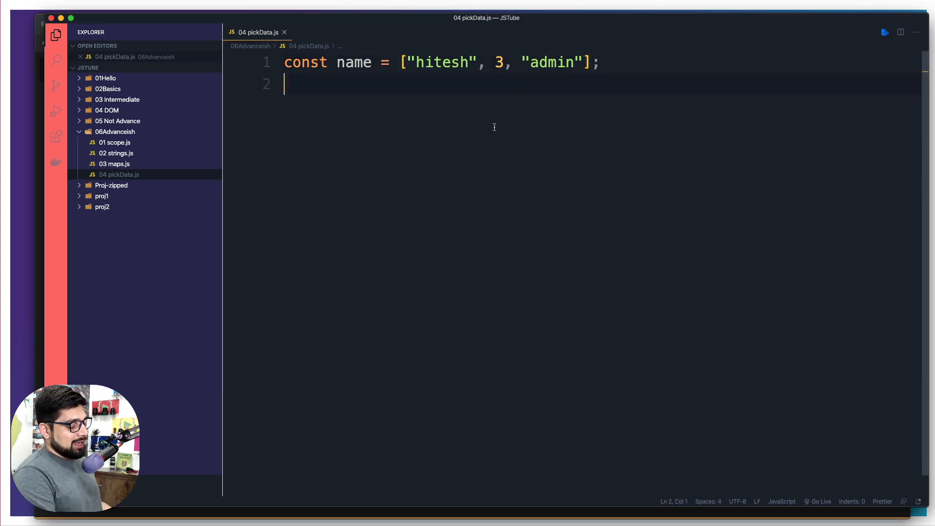
- Log name[1] on line 2, then begin replacing it with a var declaration
text(console.log();)
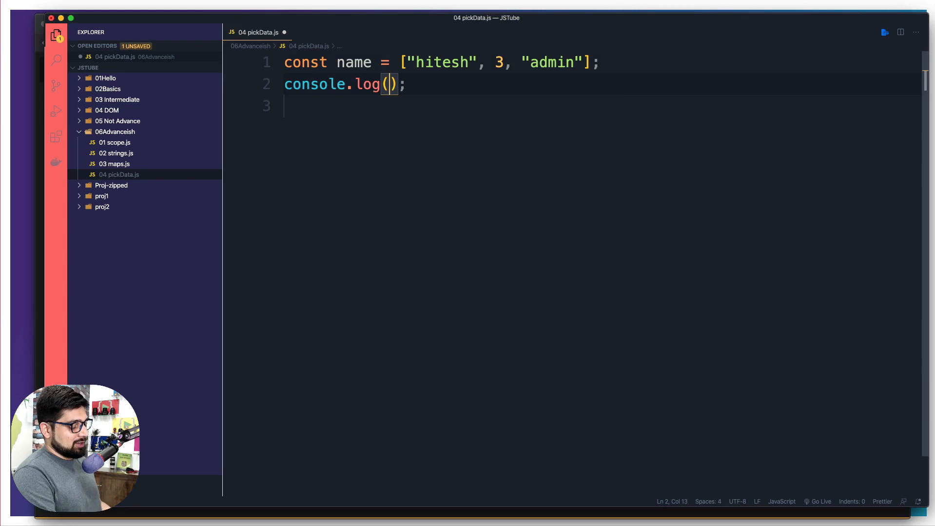
text(name[])
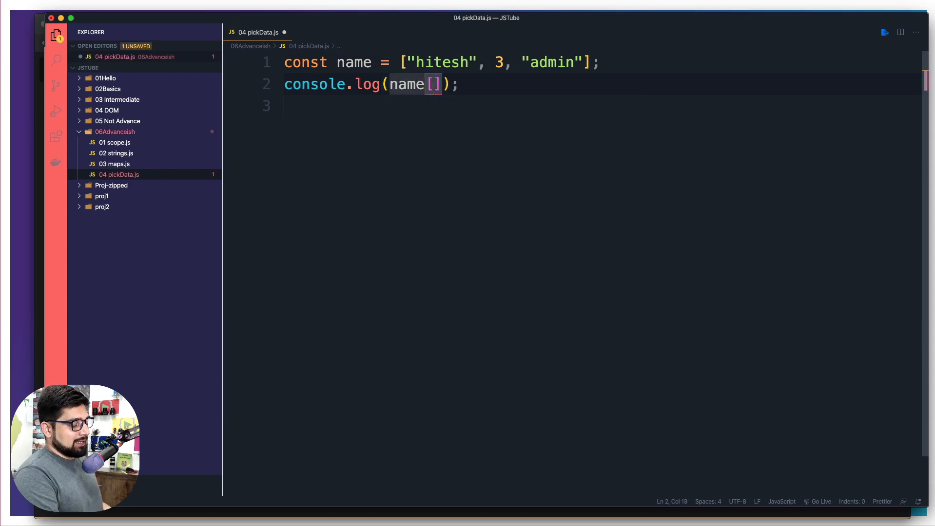
text(1)
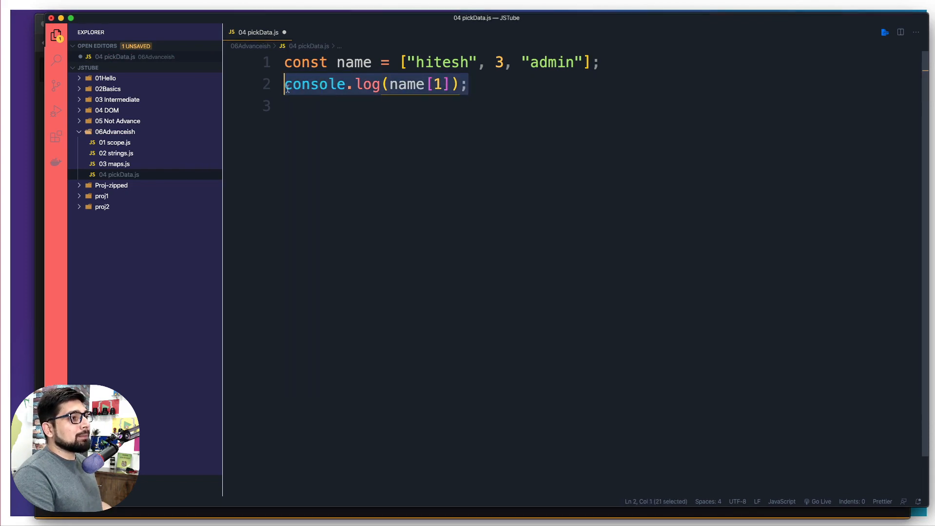
text(var)
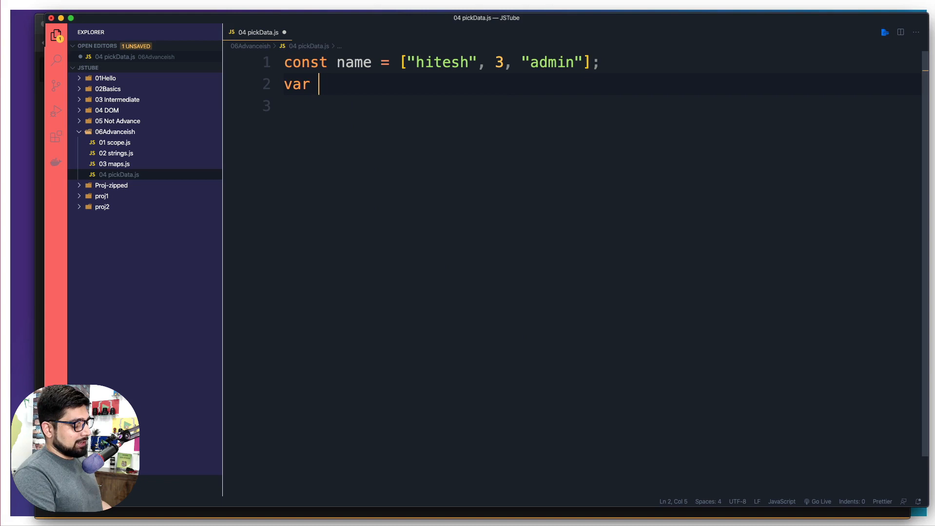
- Rename the array to user and assign var role = user[2]
text(role)
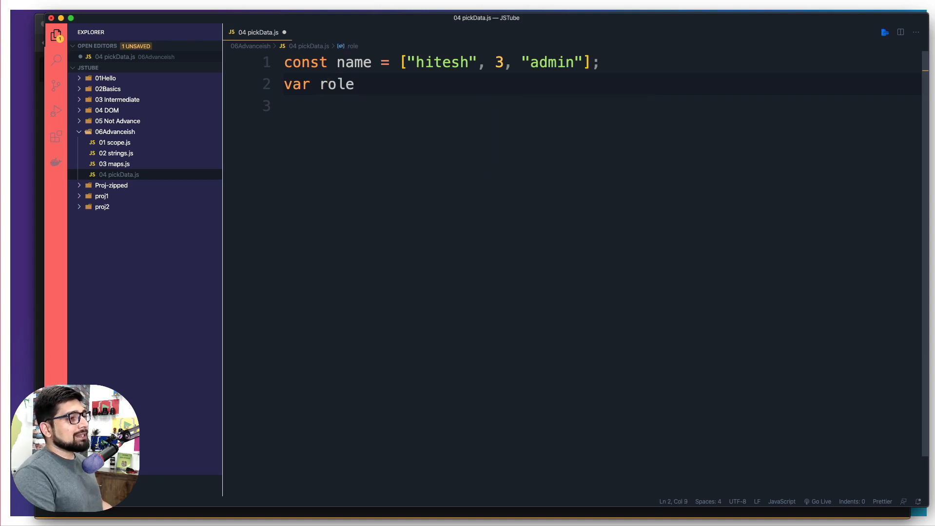
double_click(353, 62)
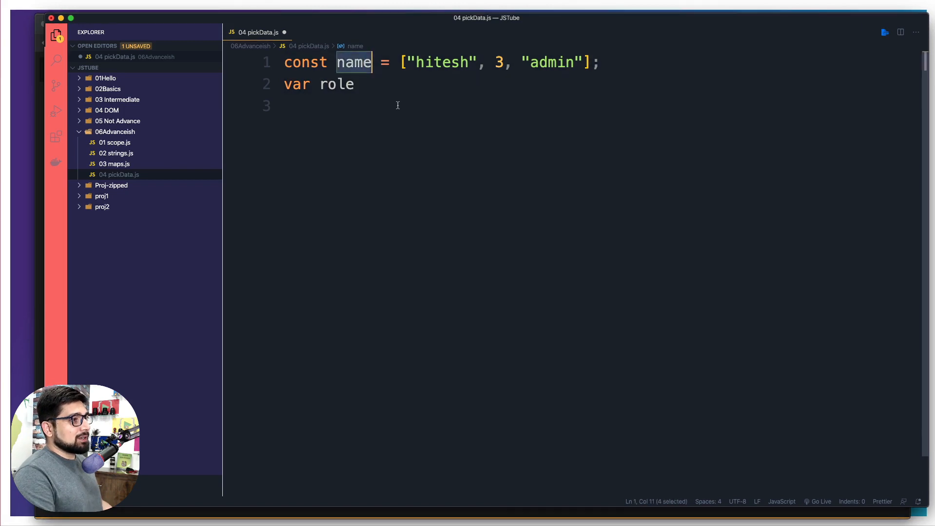
text(user)
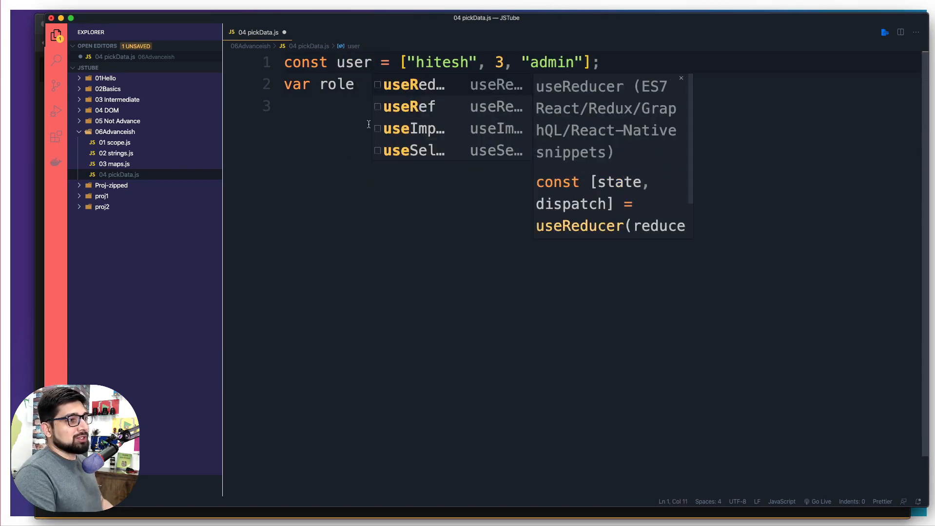
key(Escape)
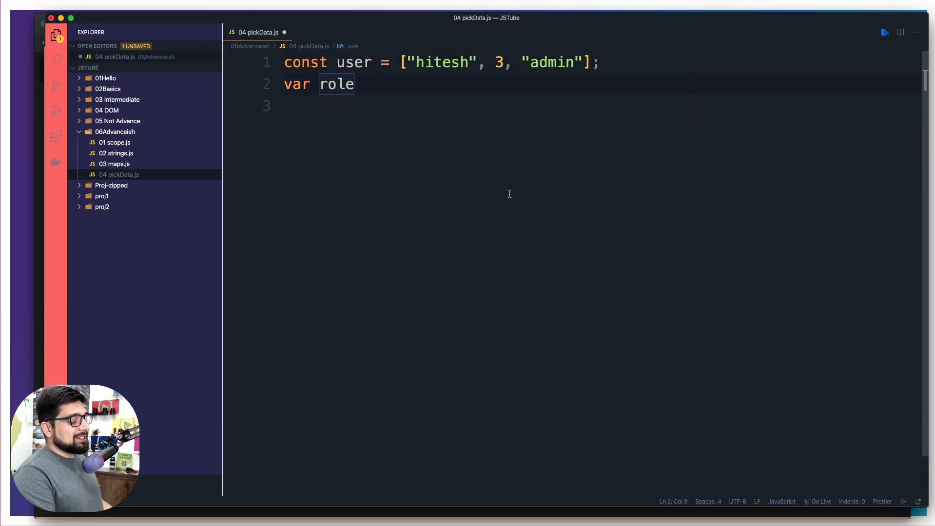
text(=)
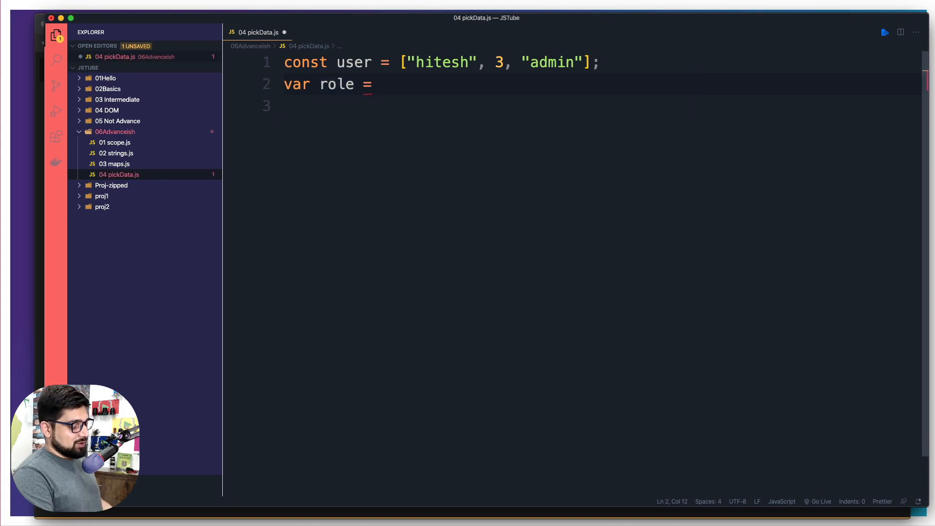
text(user)
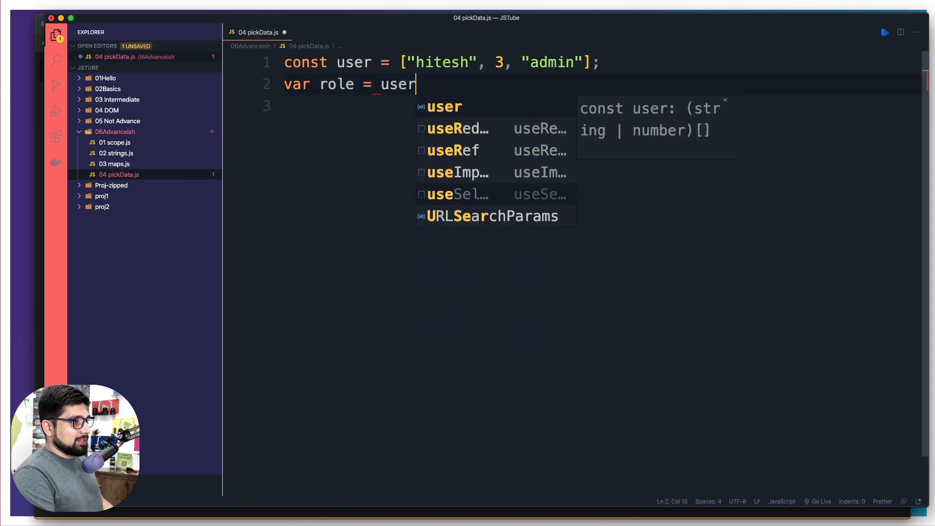
text([])
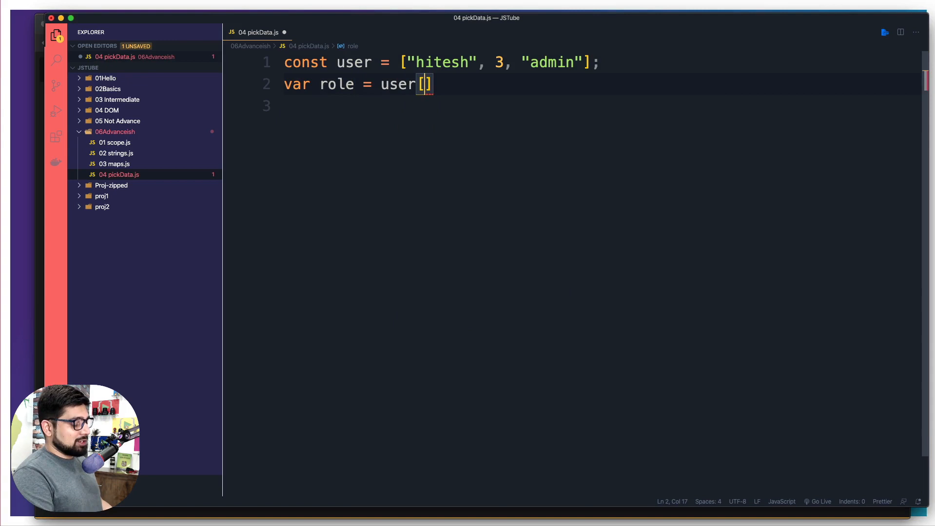
text(2)
click(600, 105)
text(var)
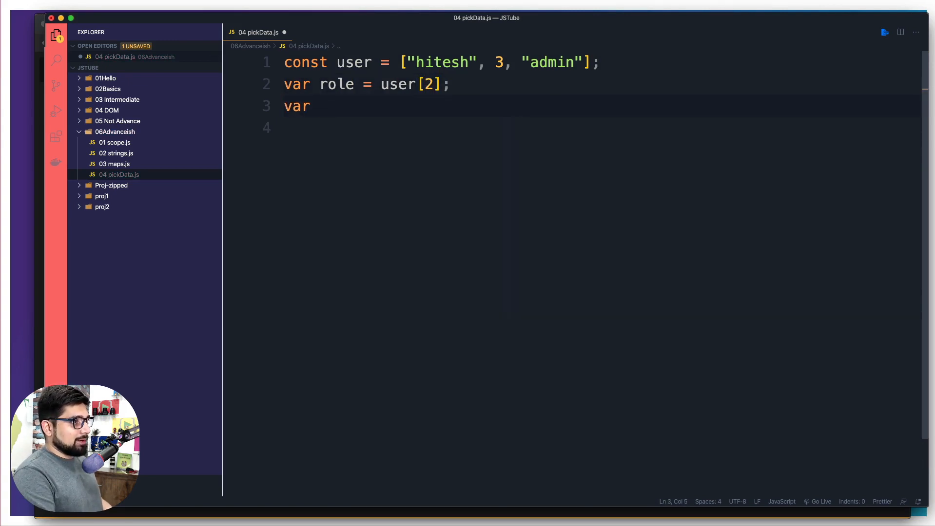
- Assign var name = user[0] and log role
text(name =)
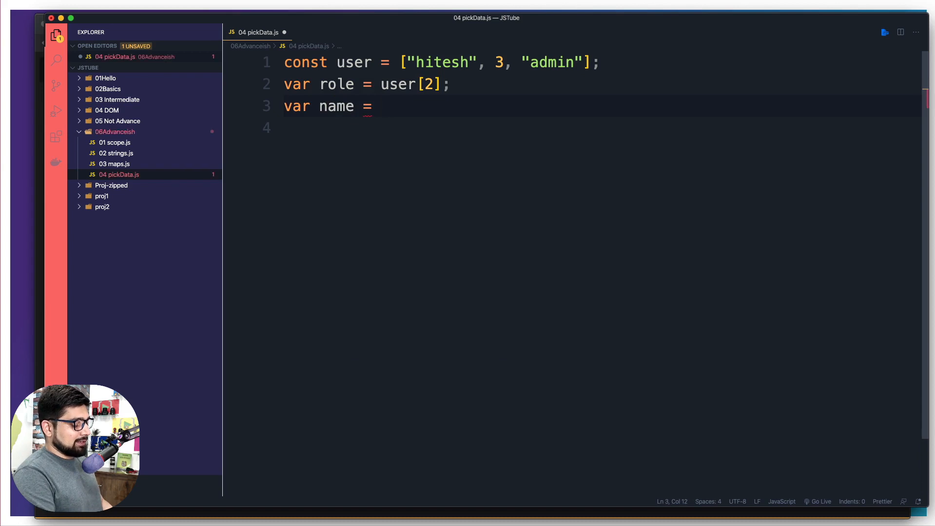
text(user)
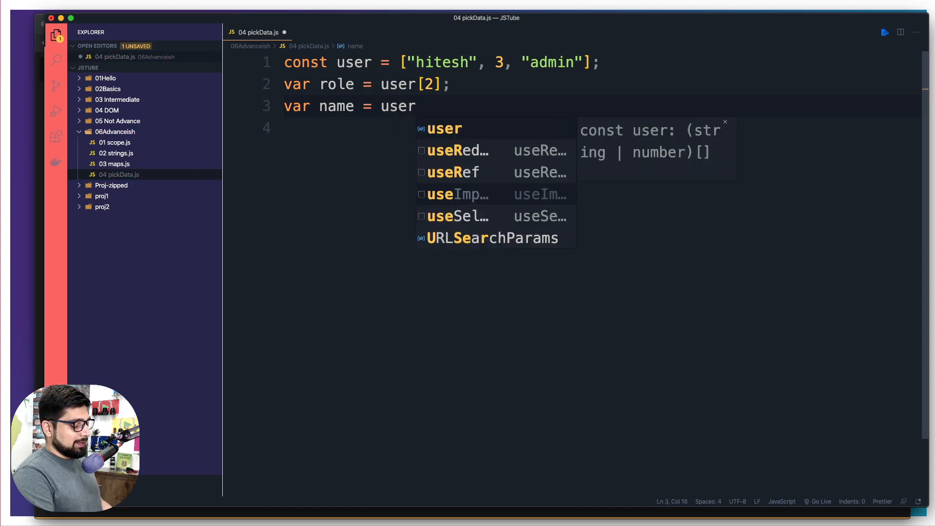
text([0])
text(console.log();)
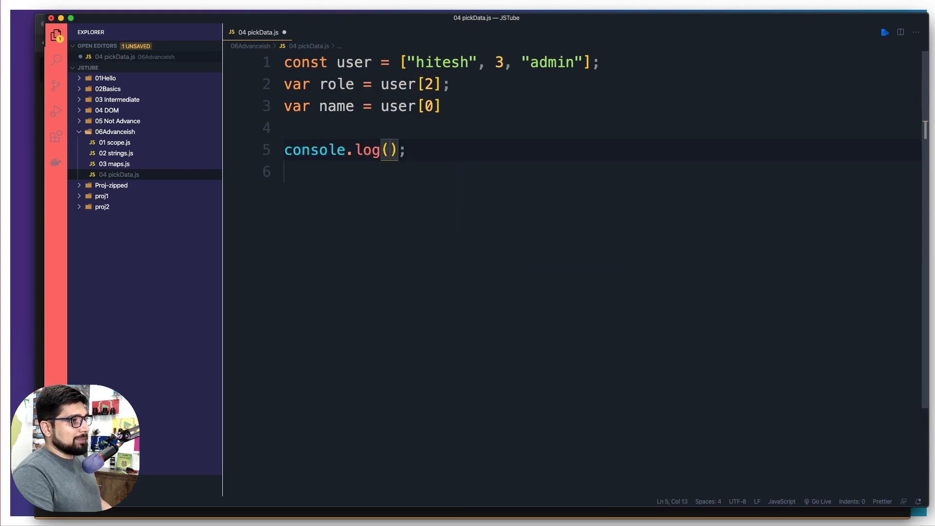
text(role)
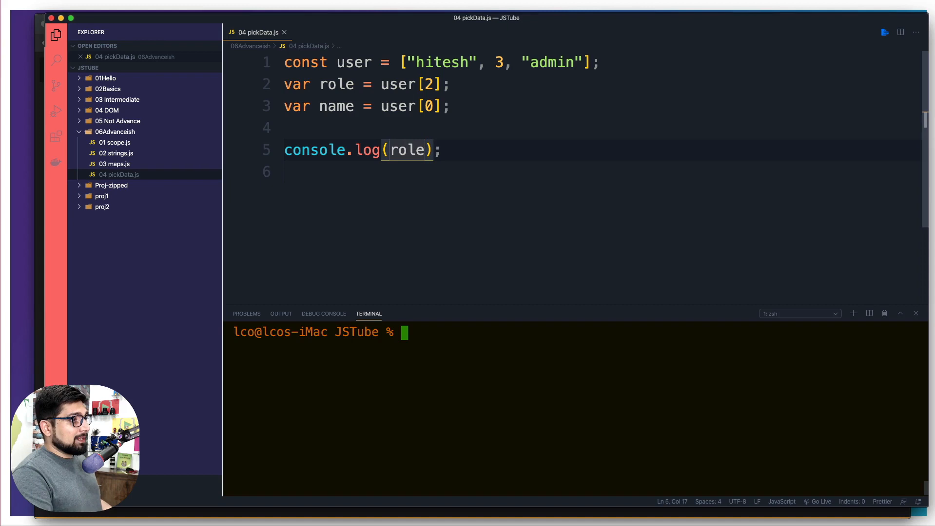
- Run node 06Advanceish/04\ pickData.js in the terminal, printing admin
text(node 06Advanceish/04\ pickData.js)
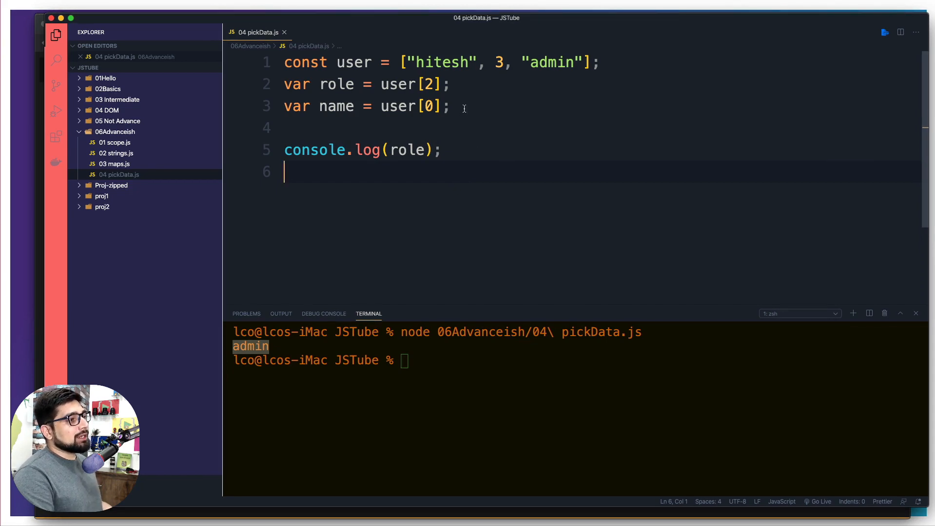
- Comment out the index-based role and name lines
drag(285, 84, 448, 107)
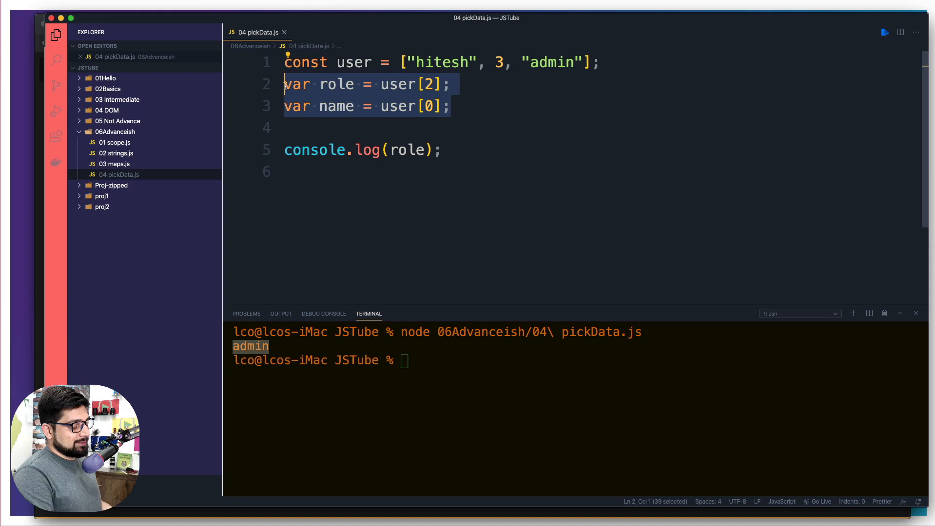
key(cmd+/)
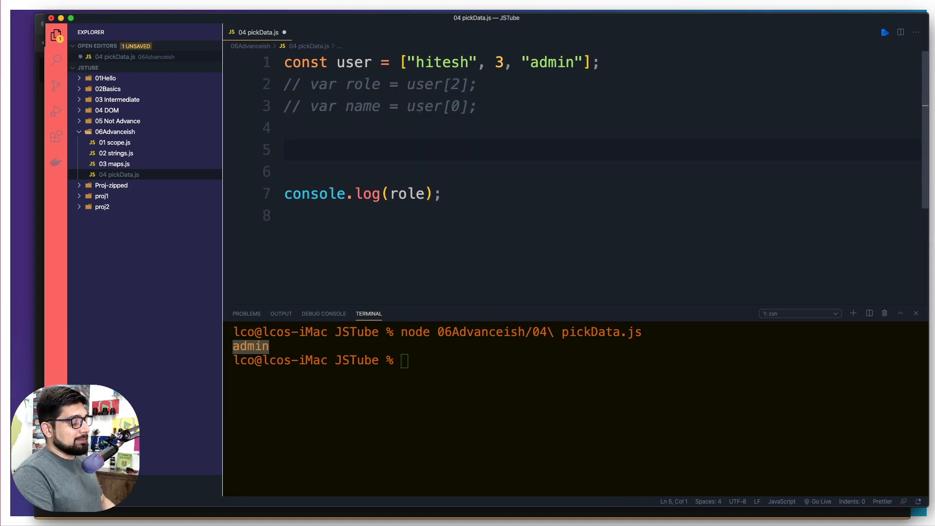
- Write var [name, courseCount, role] = user; as array destructuring
text(var)
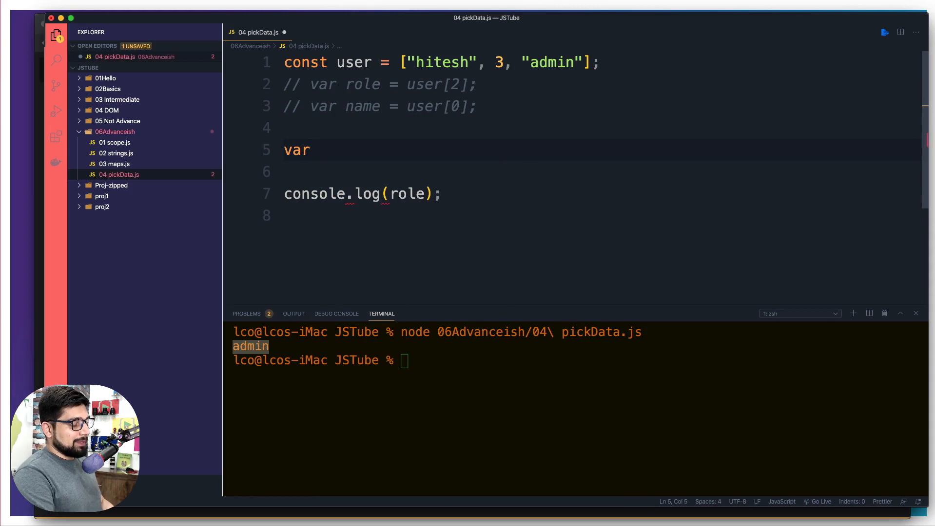
text([])
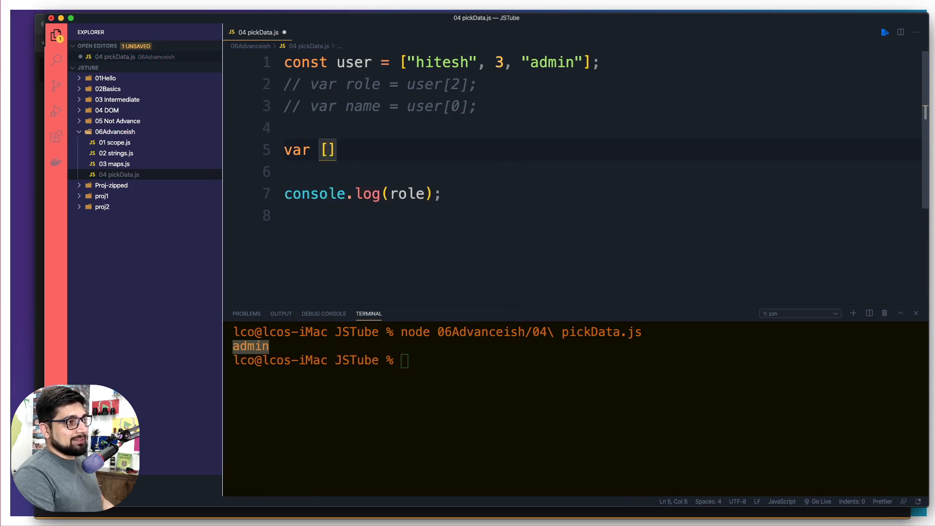
text(name)
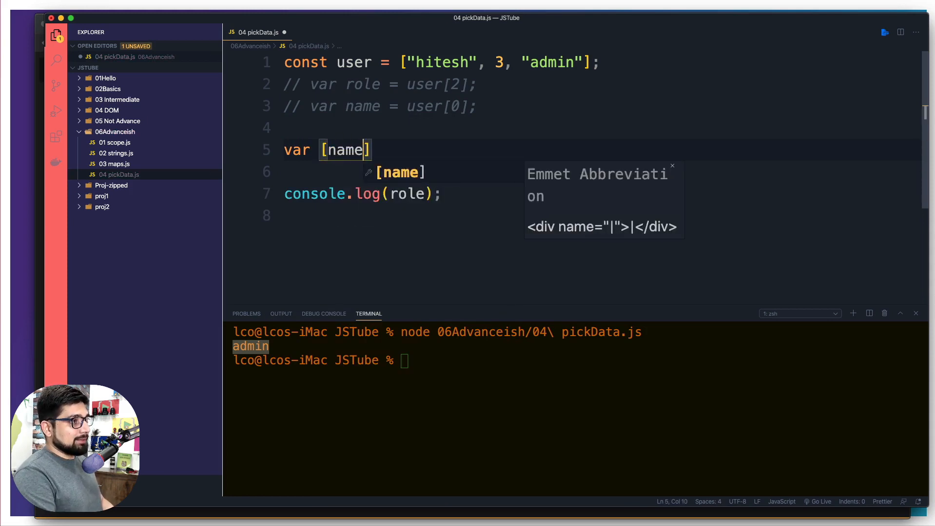
text(,)
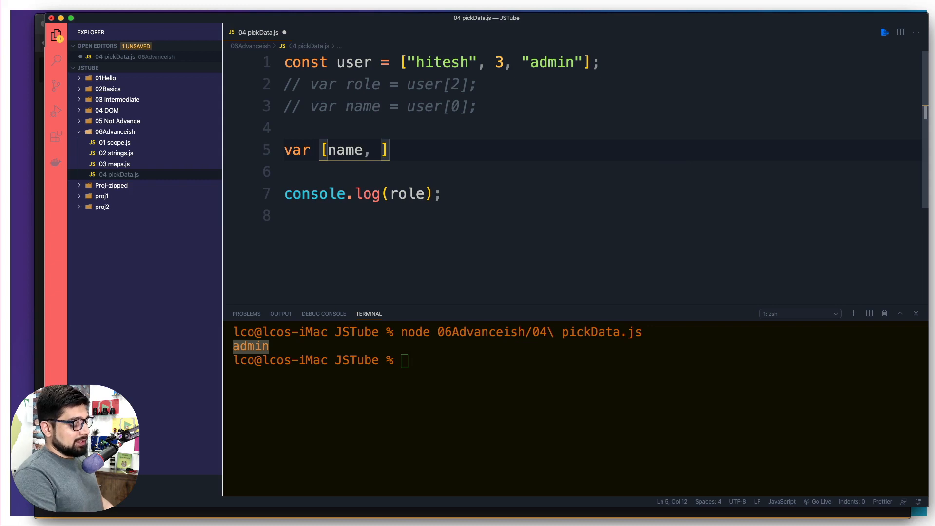
text(courseCount)
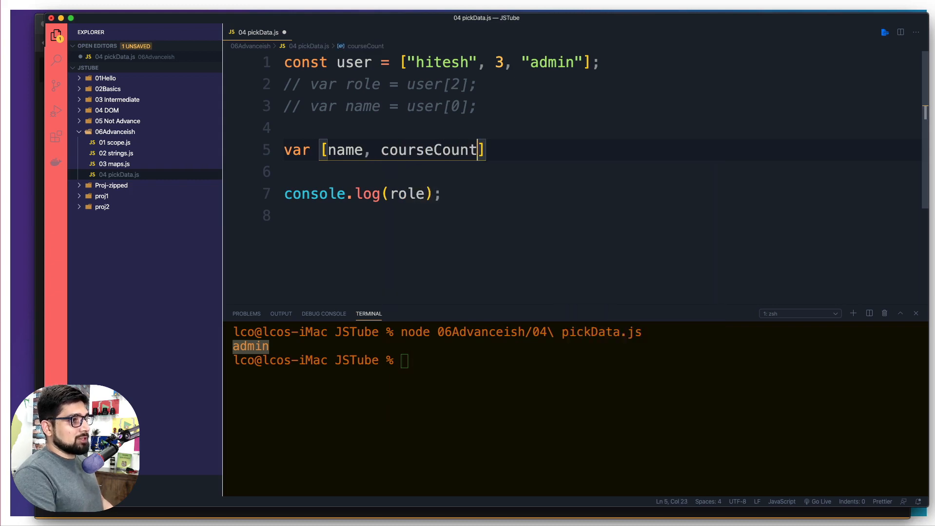
text(, role)
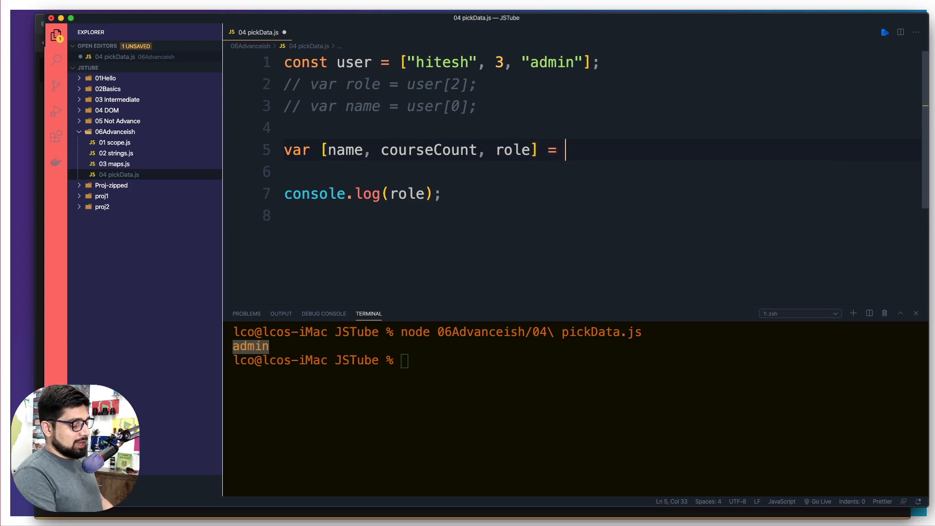
text(user)
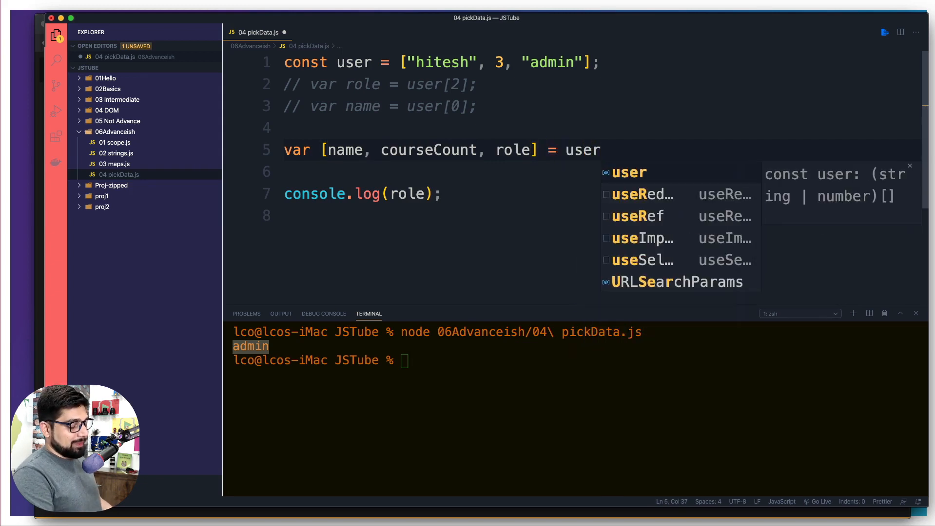
text(;)
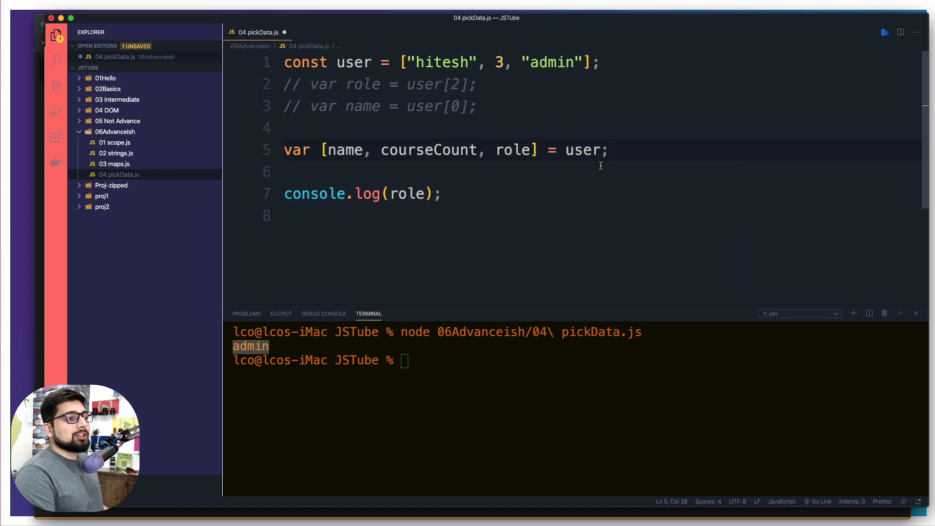
double_click(583, 150)
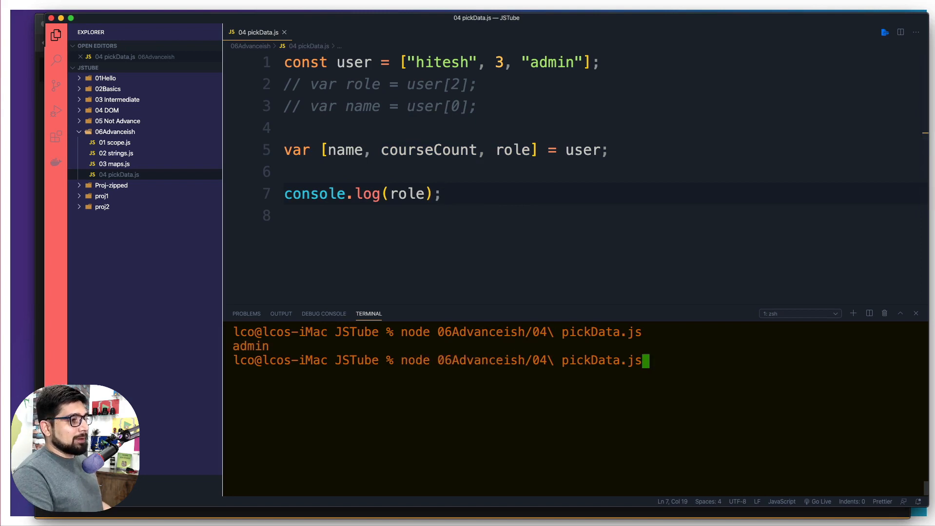
- Rerun the script in the terminal, printing admin again
key(Enter)
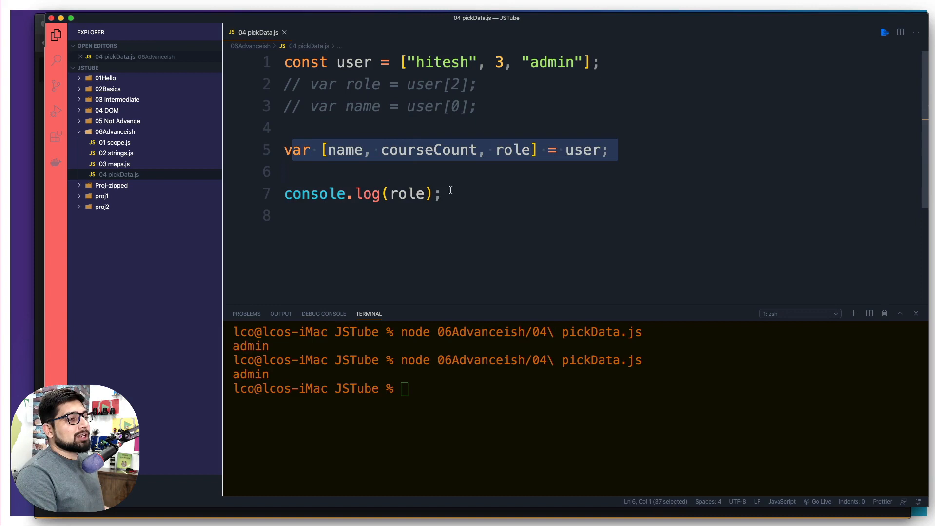
click(500, 194)
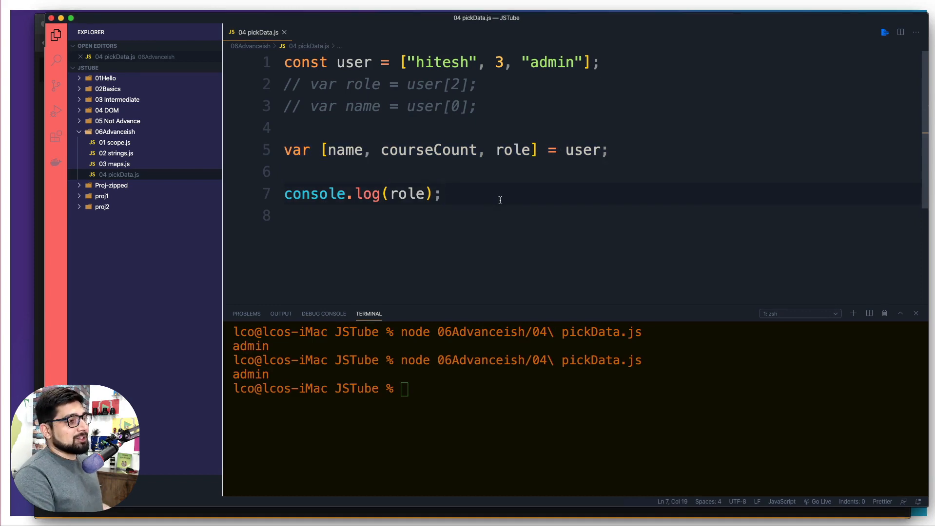
- Add a blank line below console.log(role) for the next example
scroll(down, 3)
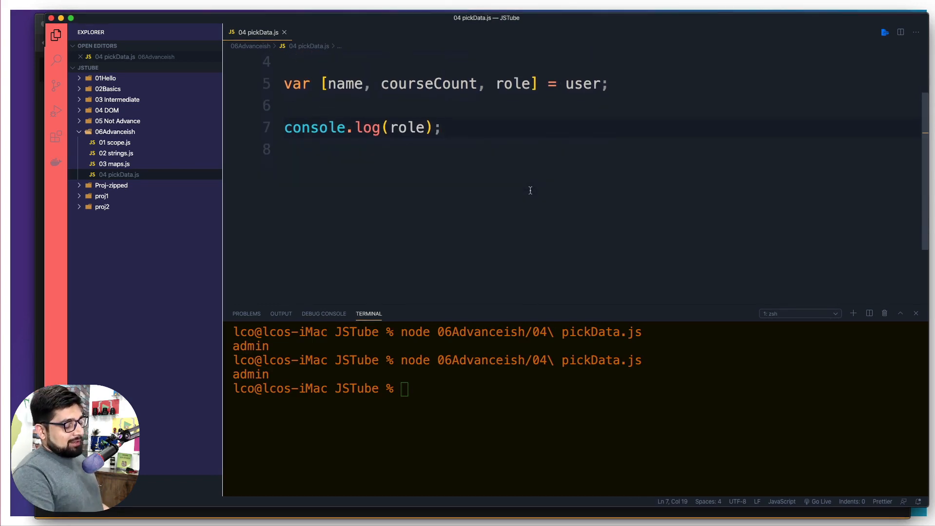
key(Enter)
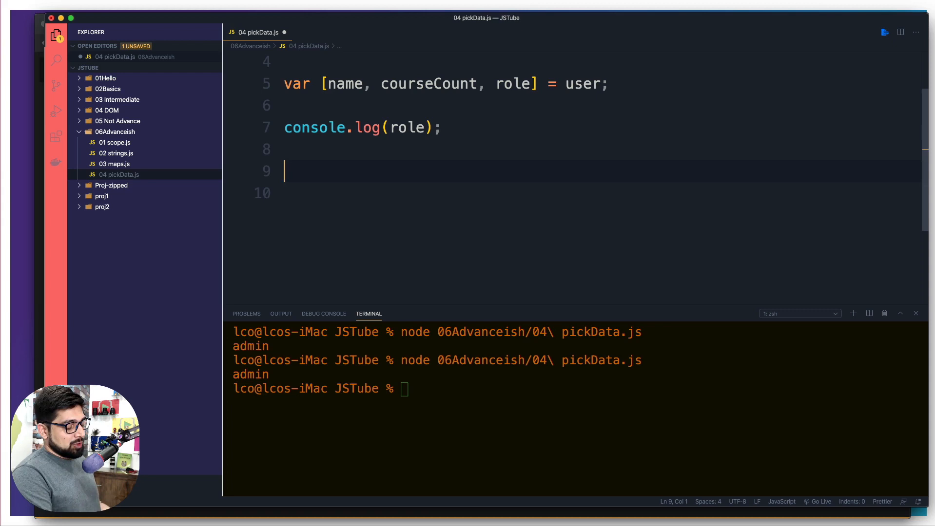
- Define const MyUser = { name: "hitesh", courseCount: 5, role: "admin" }
text(const)
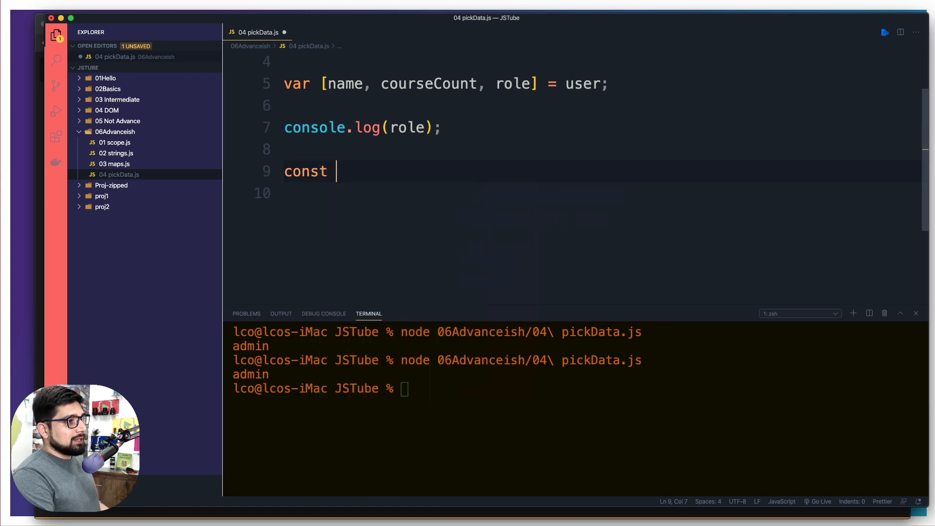
text(MyUser)
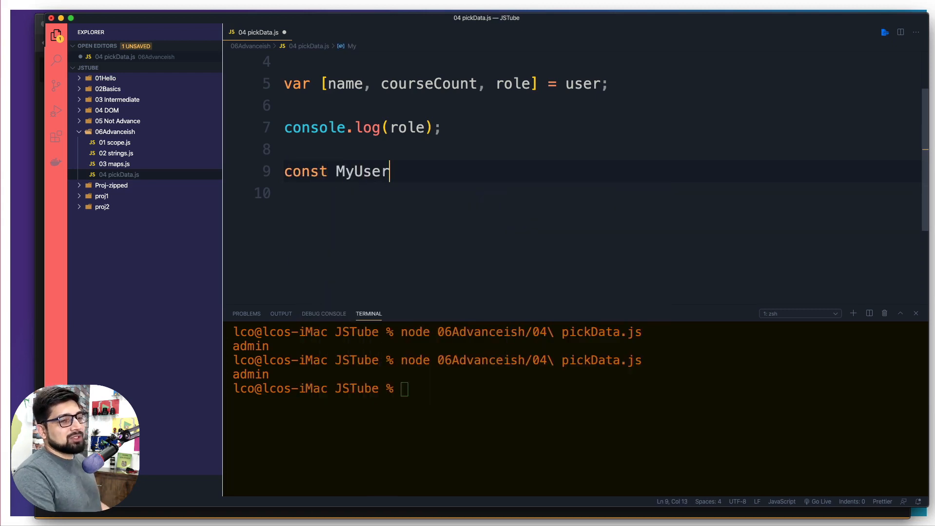
text(= {)
click(601, 193)
text(name)
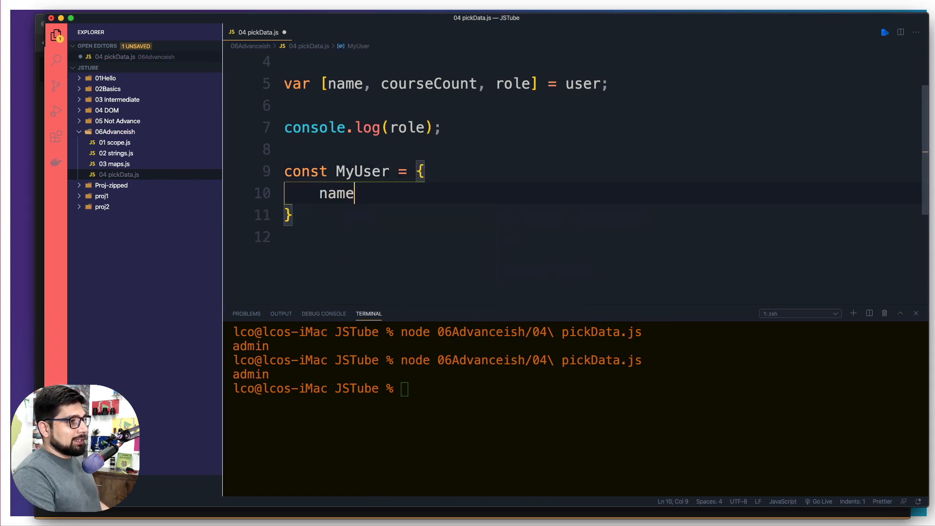
text(:)
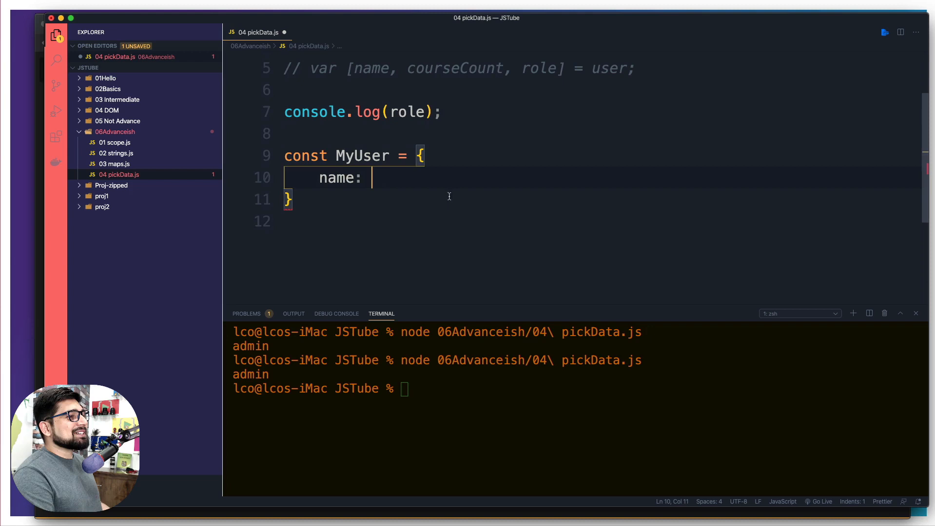
text("hites")
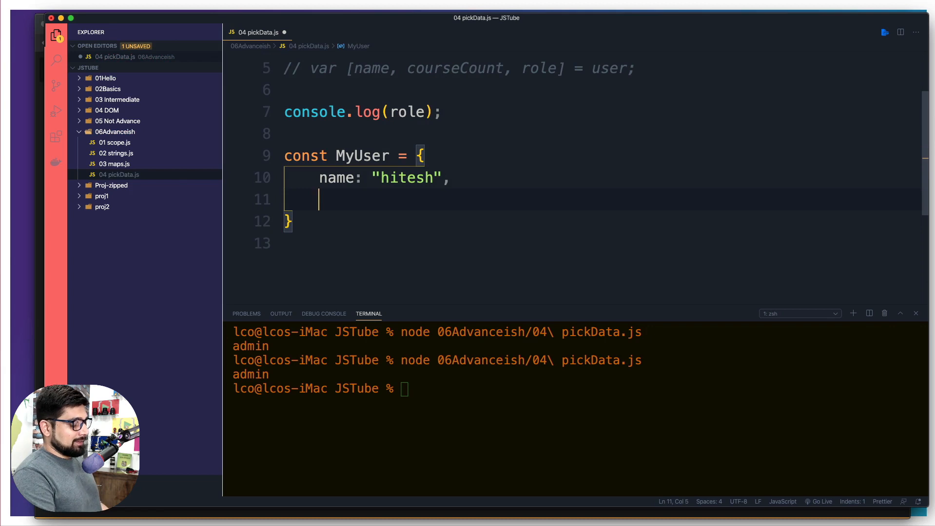
text(course)
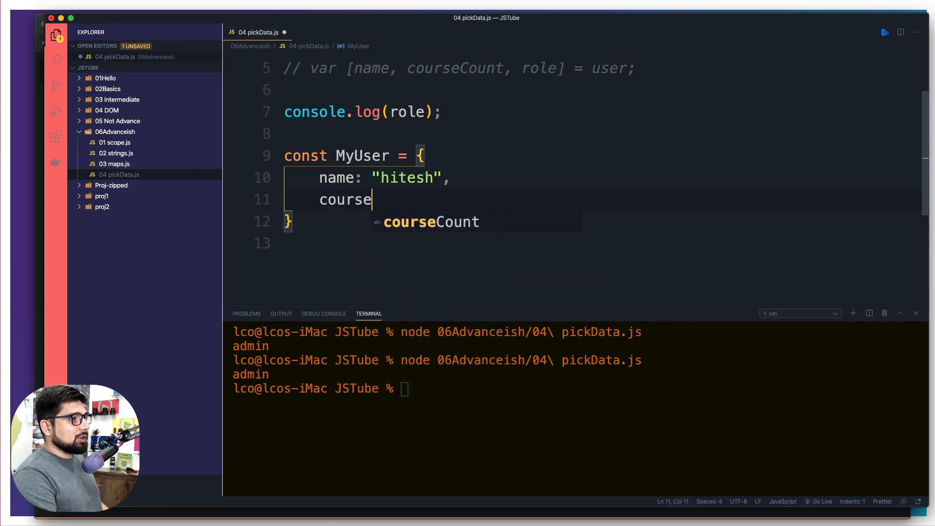
text(Count:)
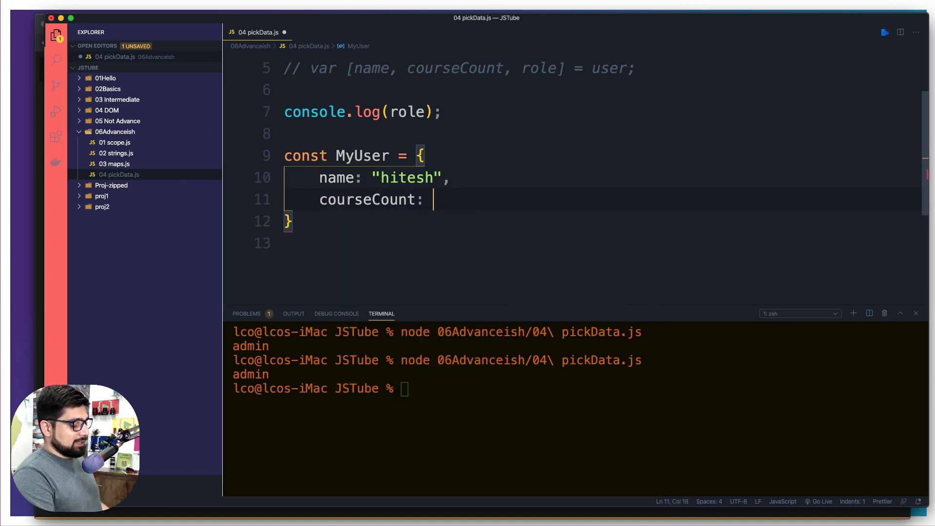
text(5,)
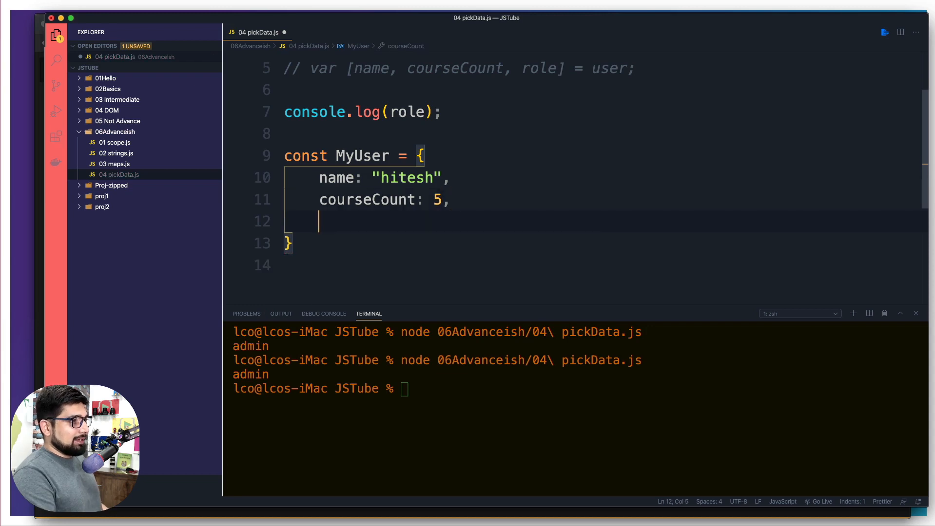
text(role:)
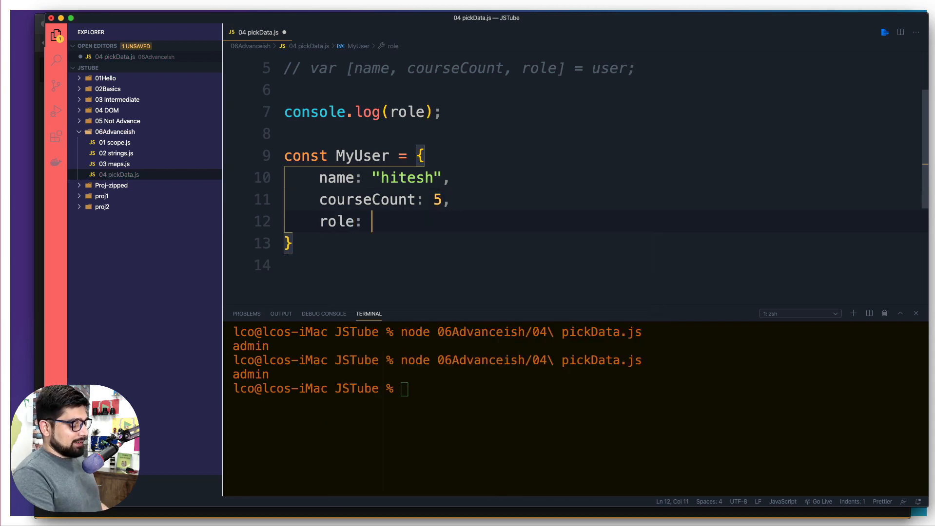
text("admin",)
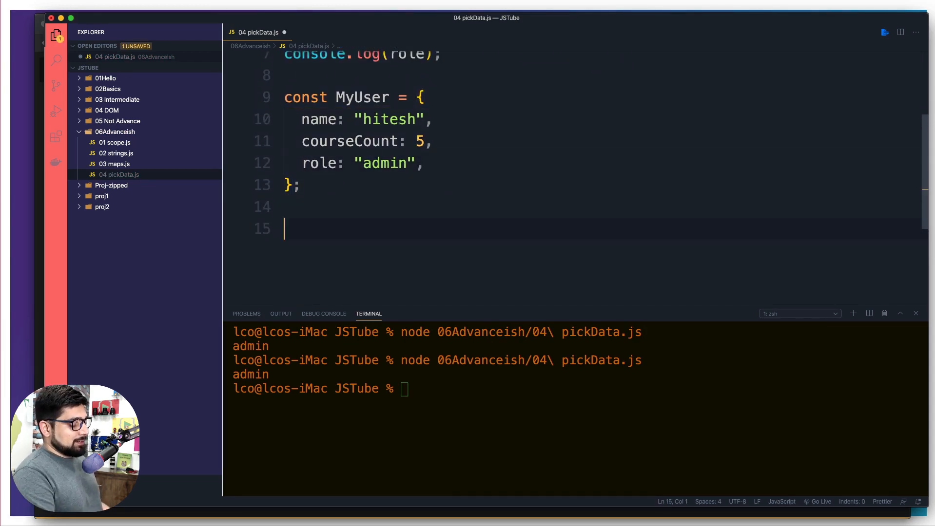
- Log MyUser.courseCount and highlight the courseCount property in the log line
text(console.log();)
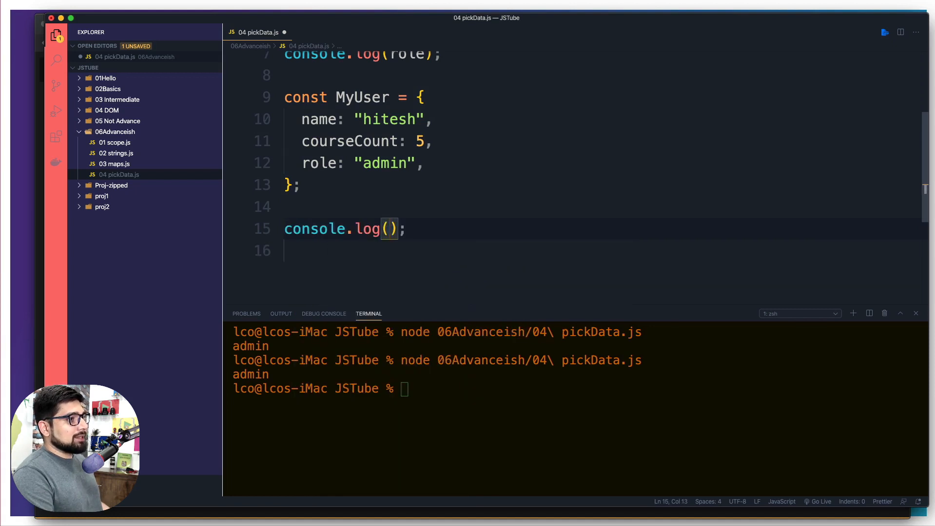
text(MyU)
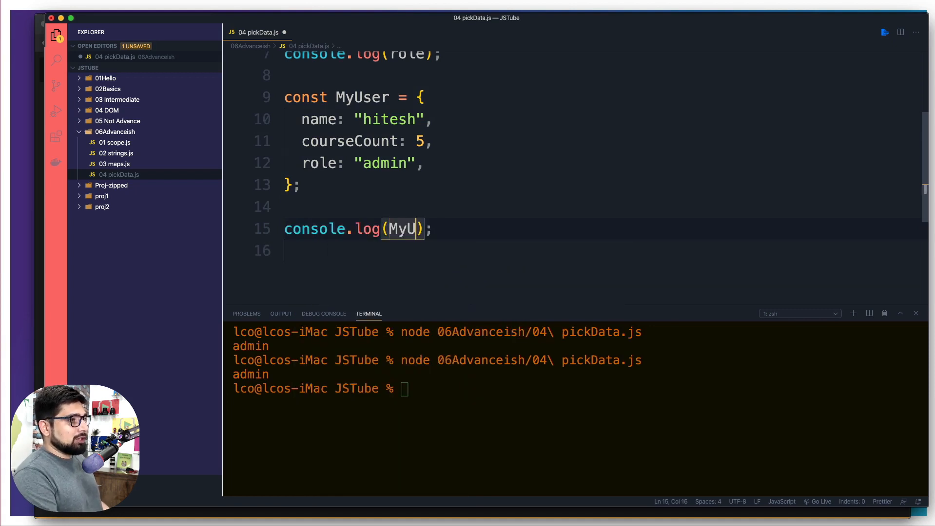
text(ser.courseCount)
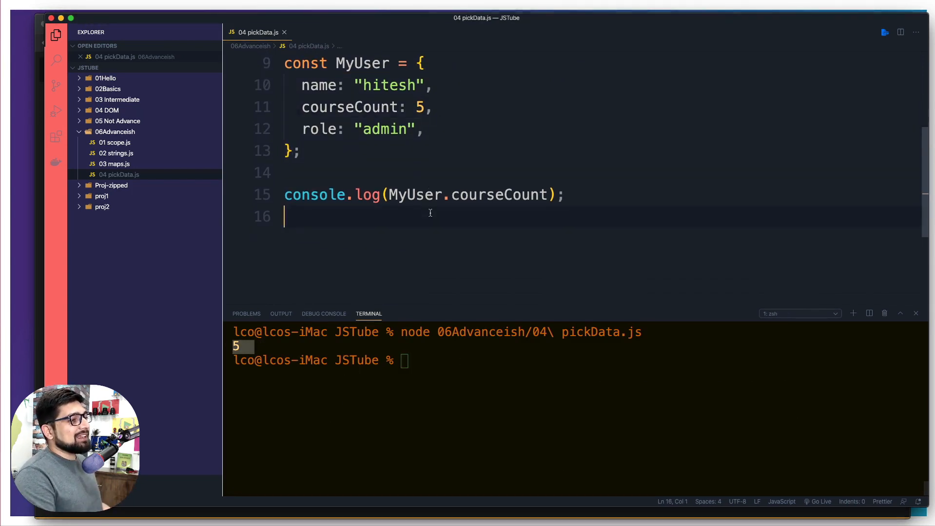
drag(386, 195, 549, 195)
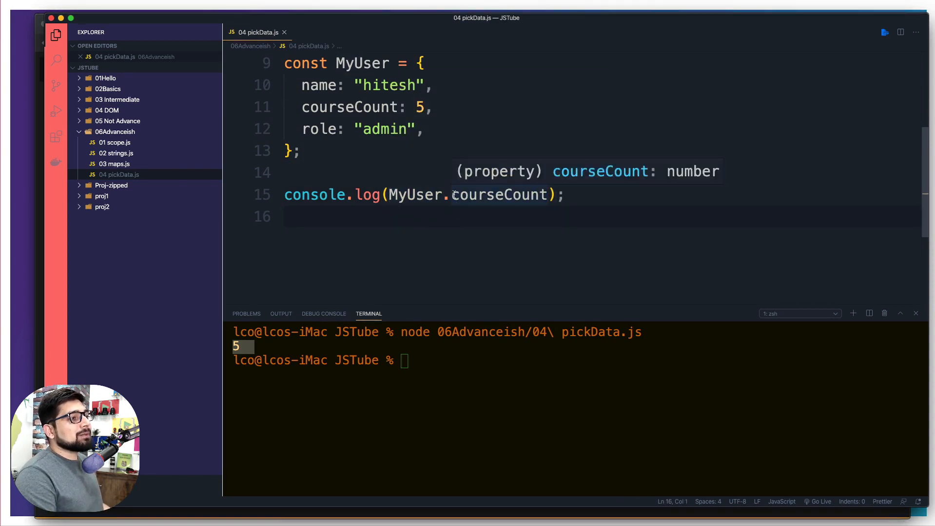
double_click(498, 194)
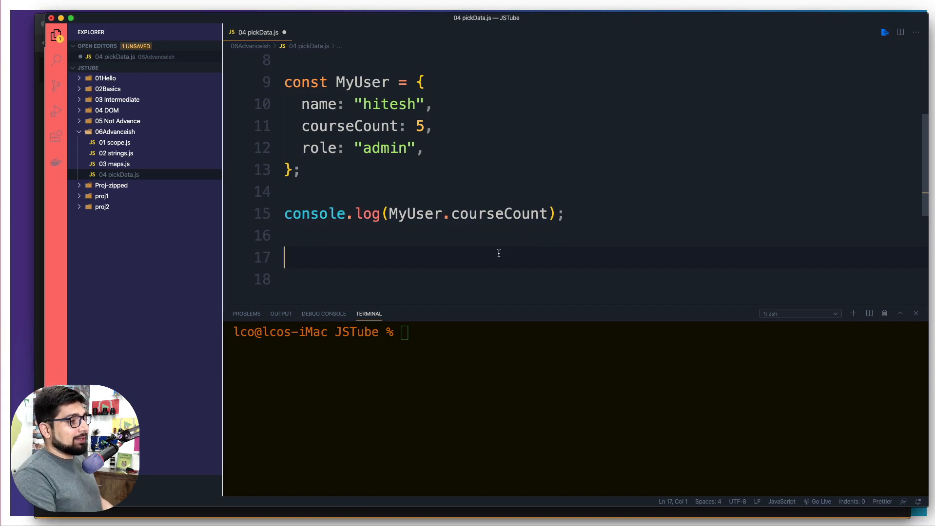
- Destructure { name, courseCount, role } from MyUser, log courseCount, and save
text(const)
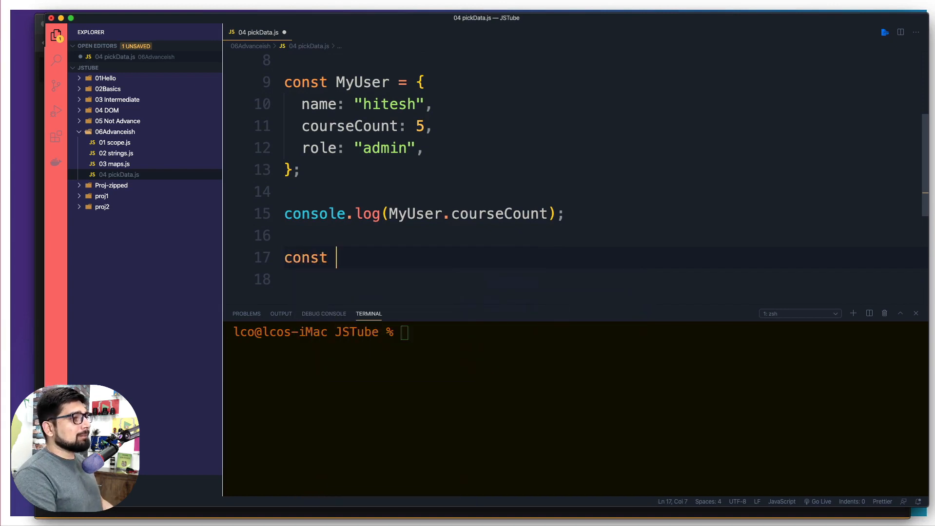
text({name)
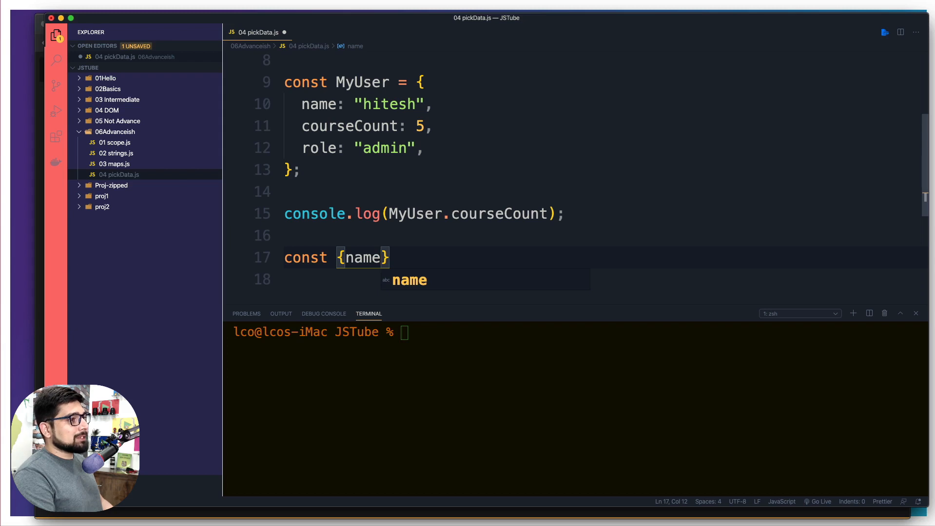
text(, courseCount, role)
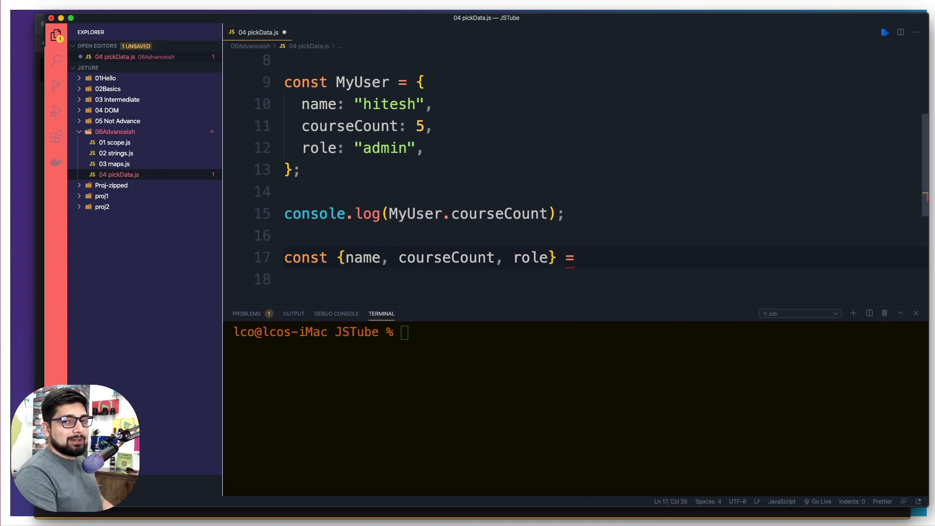
text(MyUser)
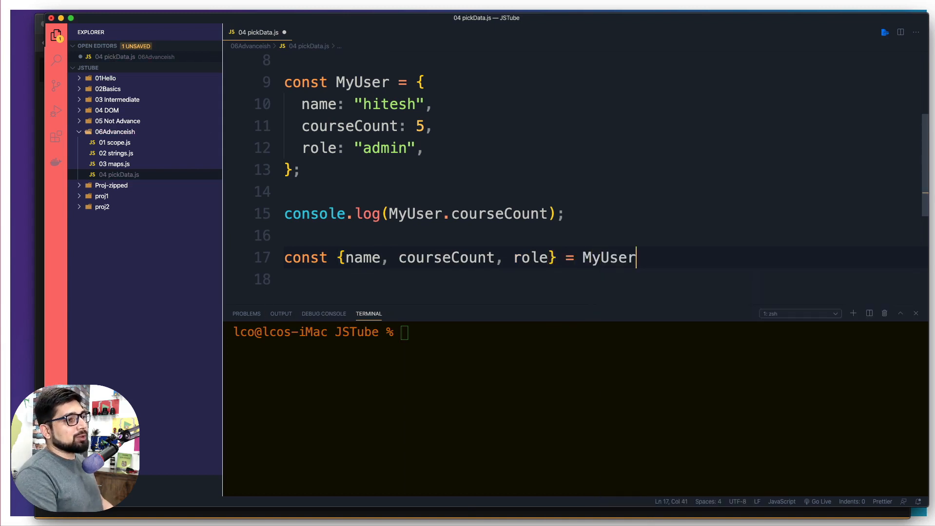
text(;)
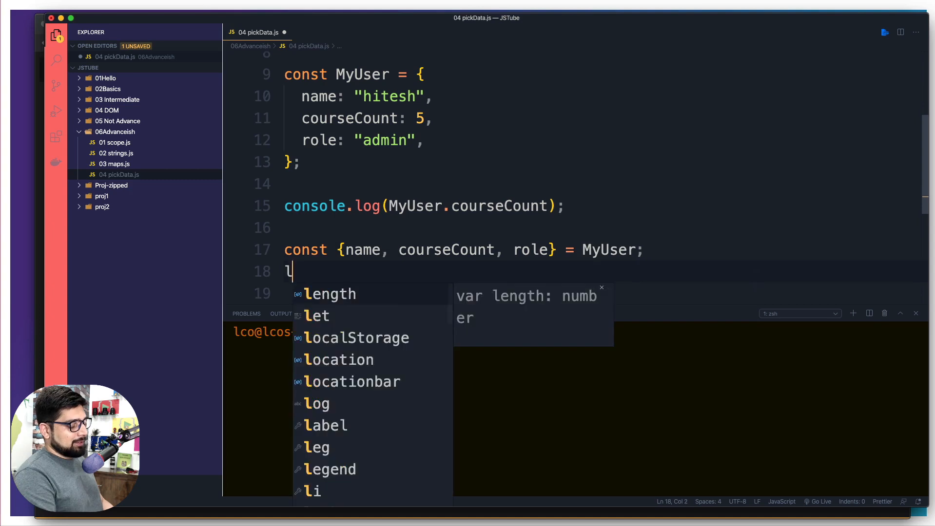
text(console.log();)
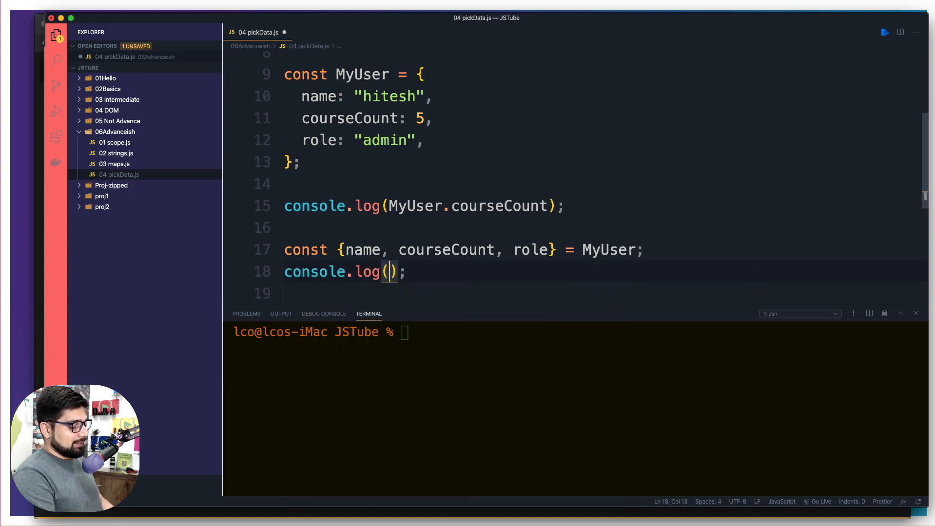
text(courseCount)
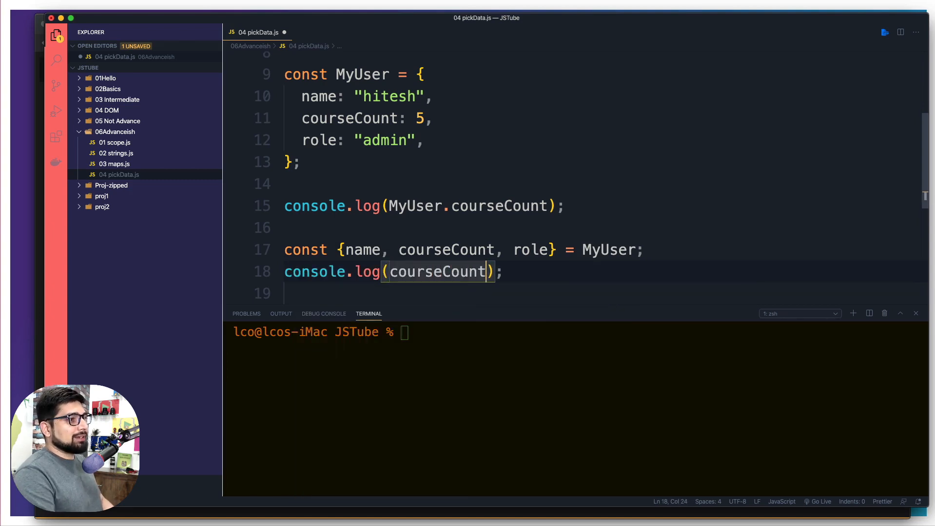
key(cmd+s)
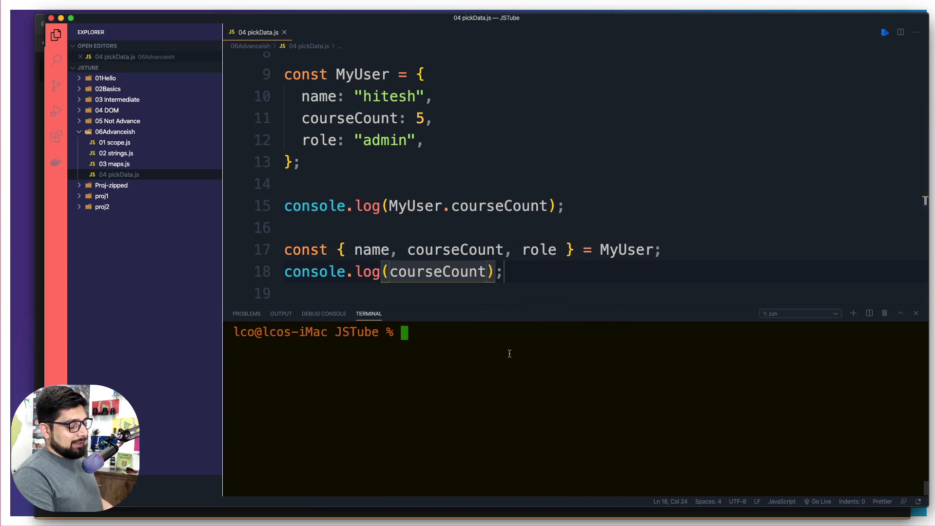
- Run node 06Advanceish/04\ pickData.js, printing 5 twice
text(node 06Advanceish/04\ pickData.js)
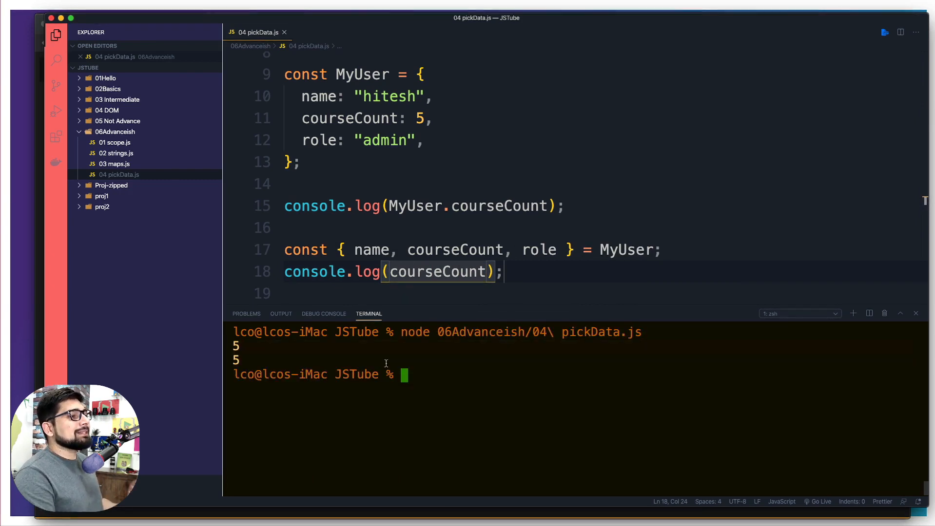
scroll(down, 3)
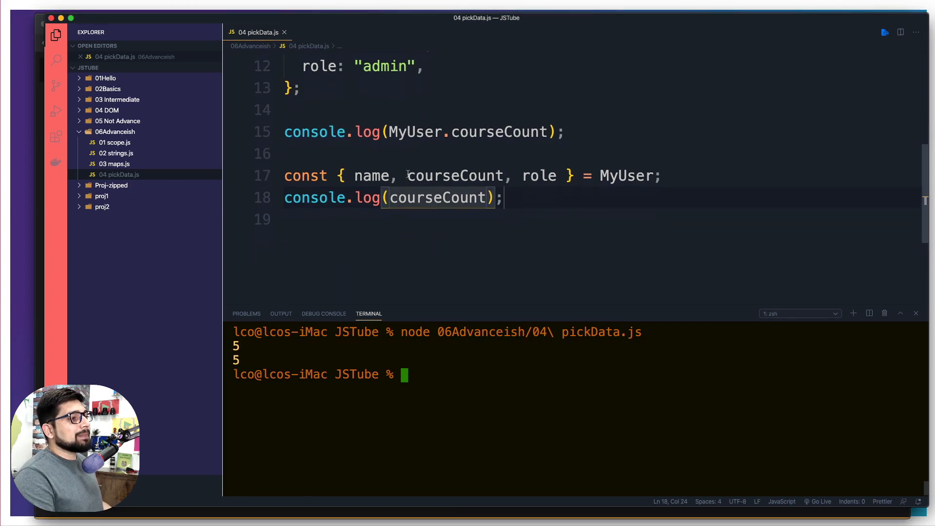
- Rename destructured courseCount to mycourseCount and rerun, printing 5 then undefined
text(my)
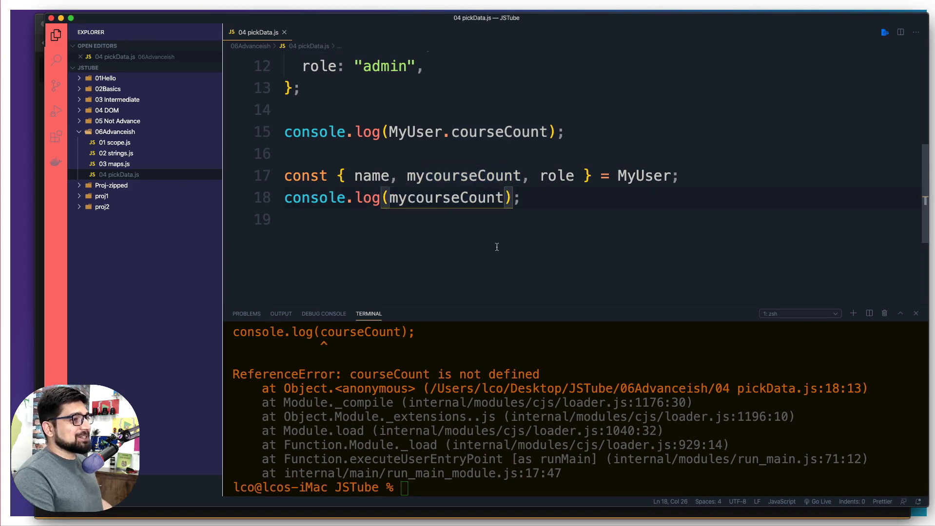
text(node 06Advanceish/04\ pickData.js)
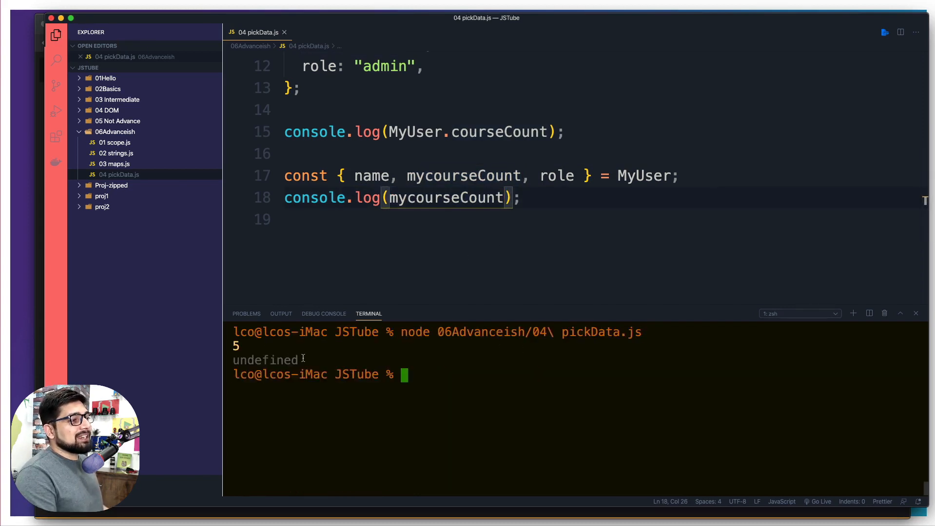
double_click(265, 359)
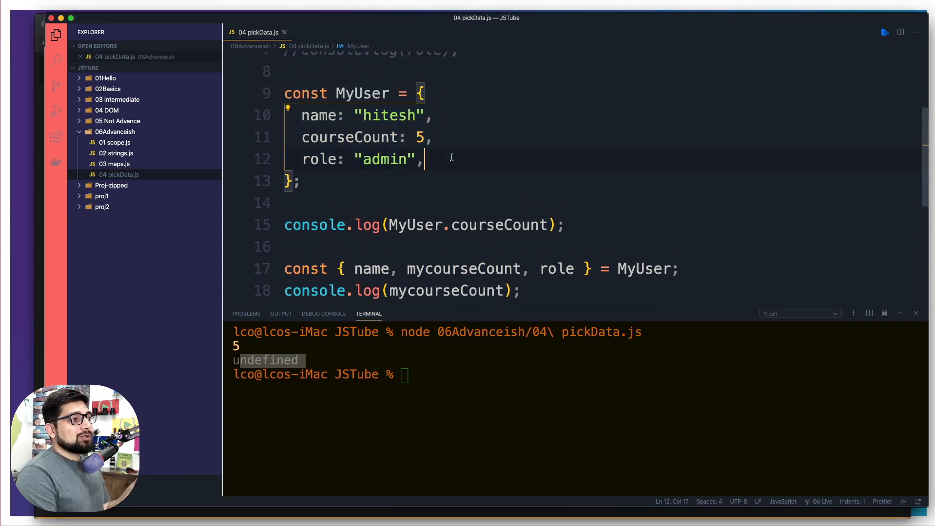
- Log role from the destructured MyUser so rerunning node pickData.js prints 5 and admin
drag(398, 269, 589, 269)
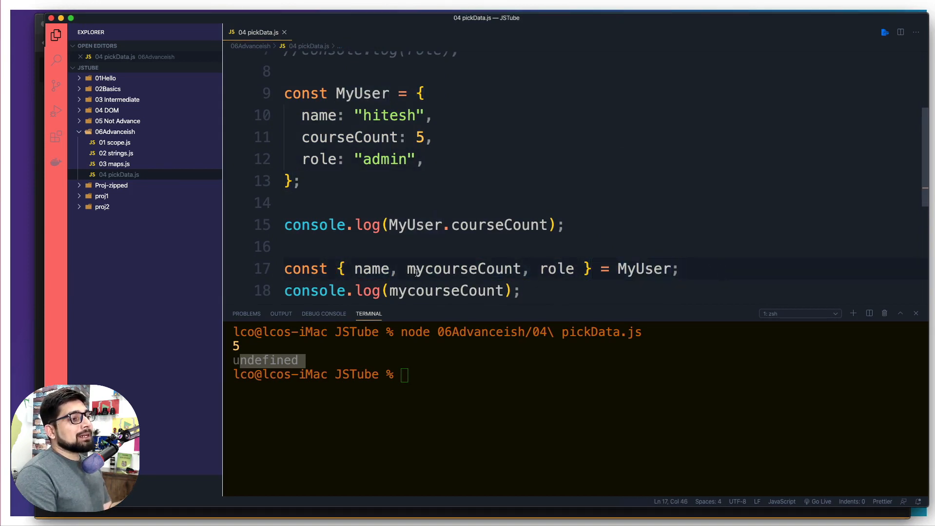
double_click(464, 269)
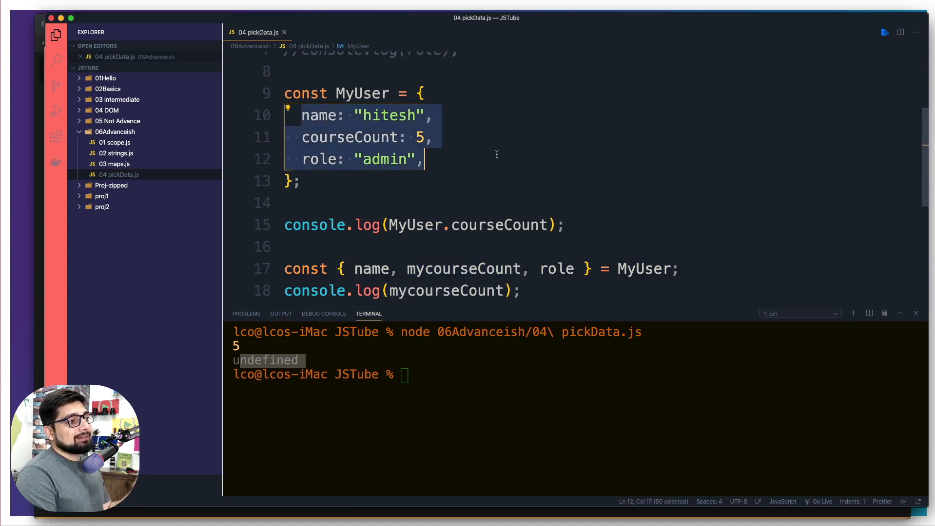
scroll(down, 3)
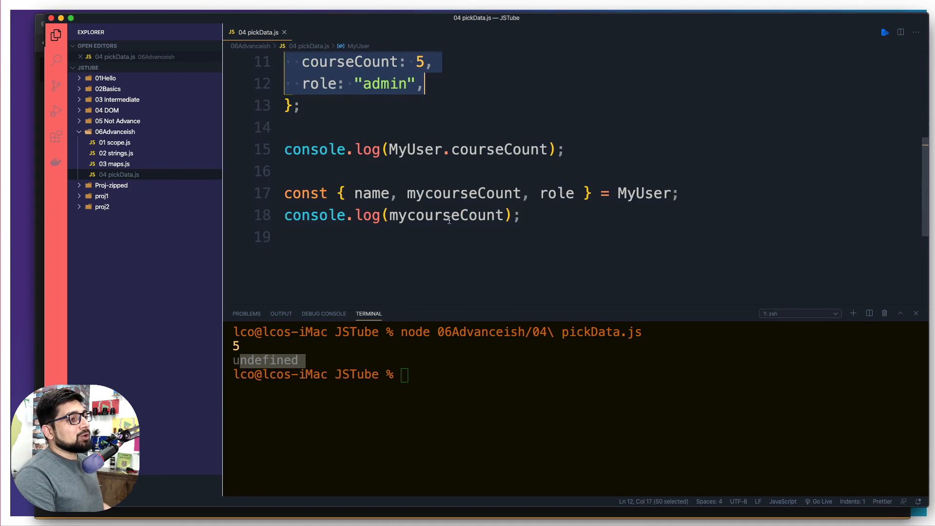
text(role)
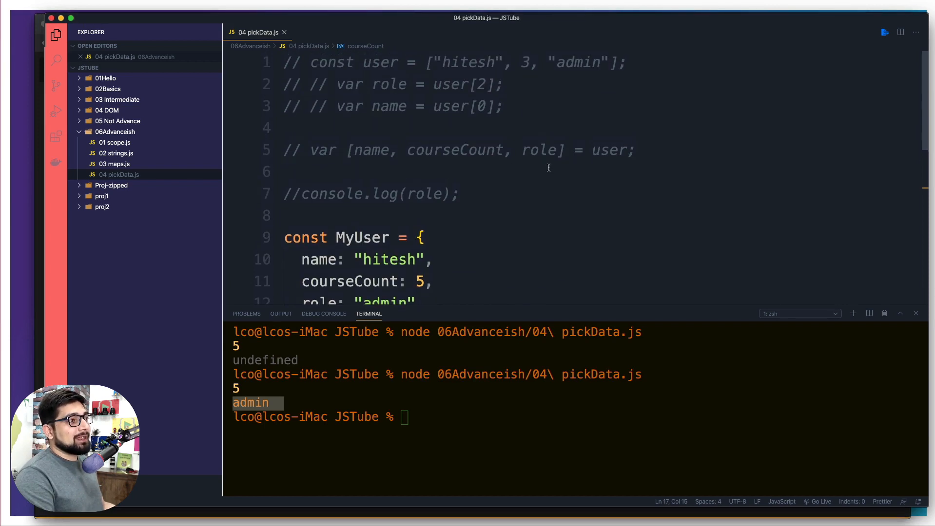
- Highlight the commented var [name, courseCount, role] array destructuring line
drag(310, 149, 371, 149)
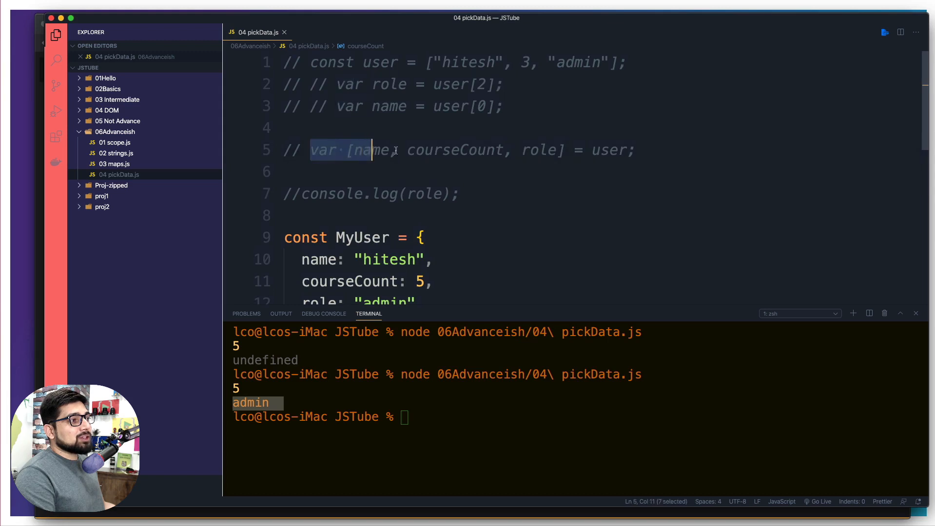
drag(369, 150, 563, 149)
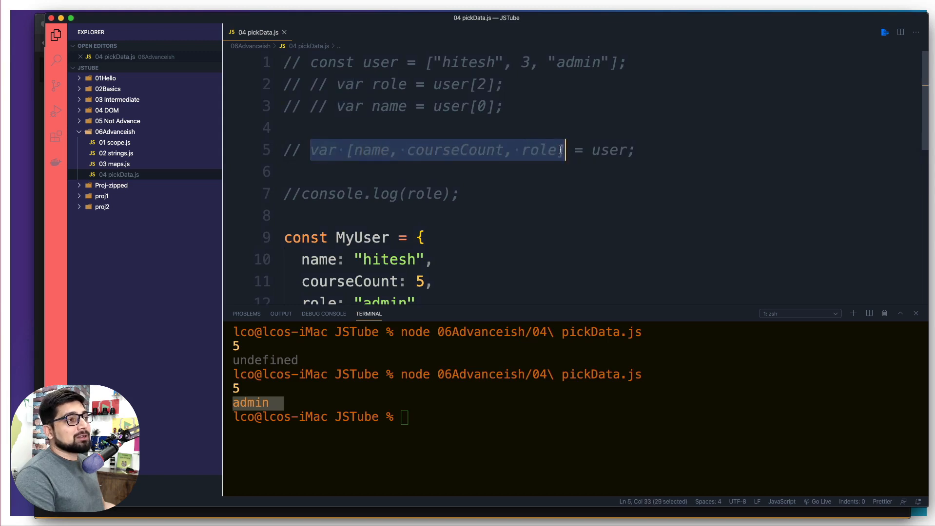
mouse_move(496, 175)
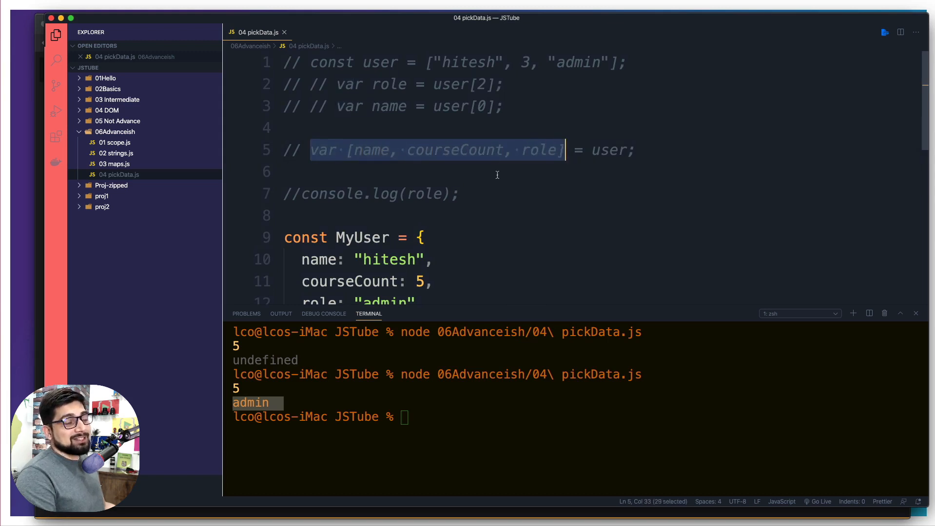